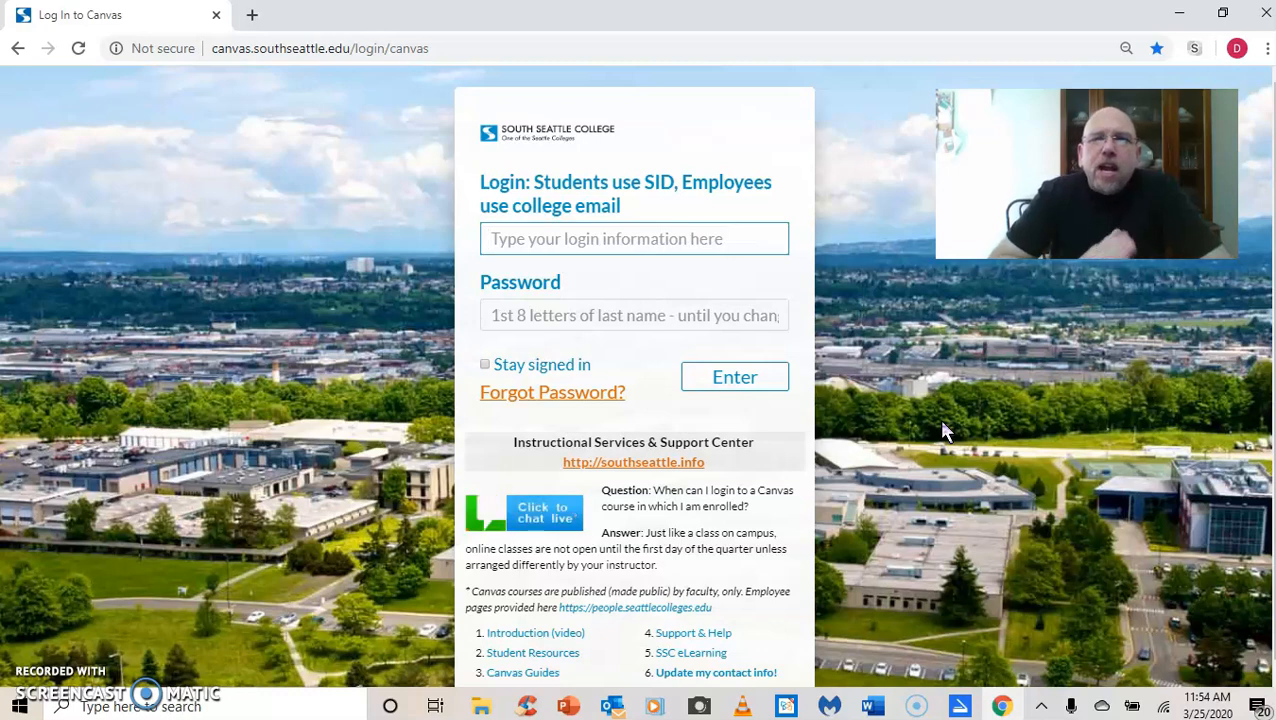
Step: Fill the Canvas login email field with the saved employee email from autofill
click(634, 238)
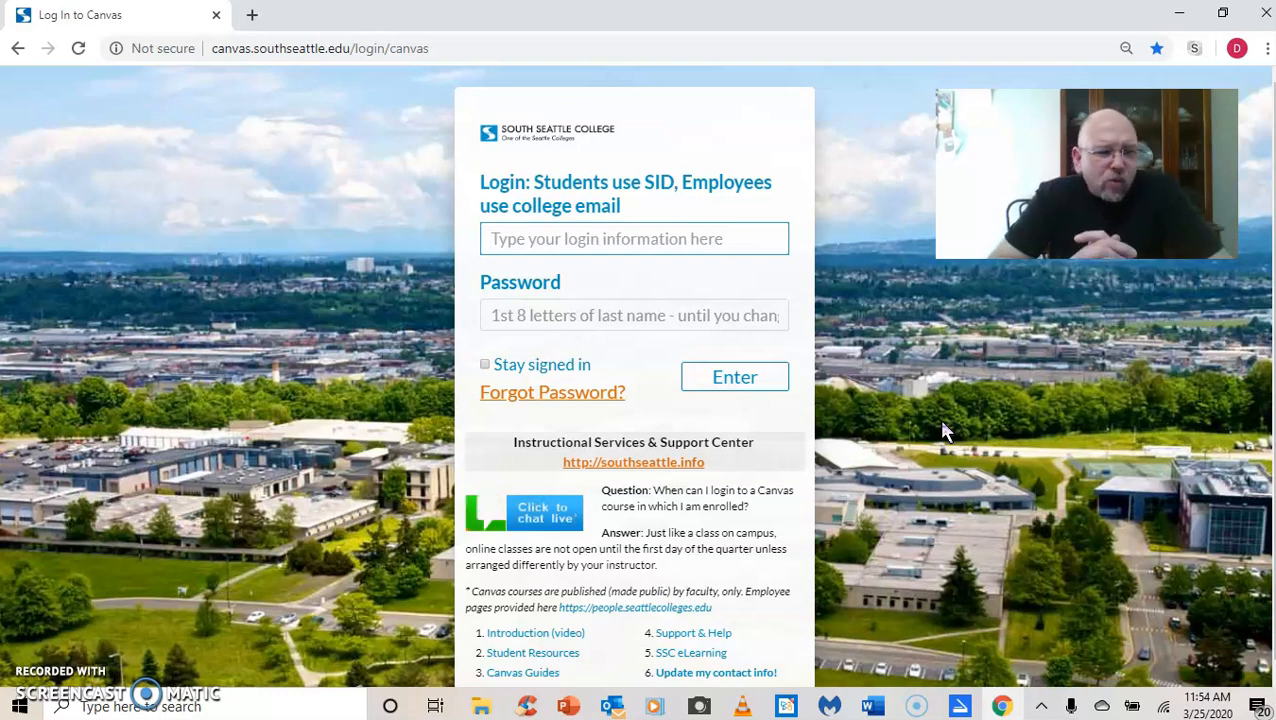
click(633, 238)
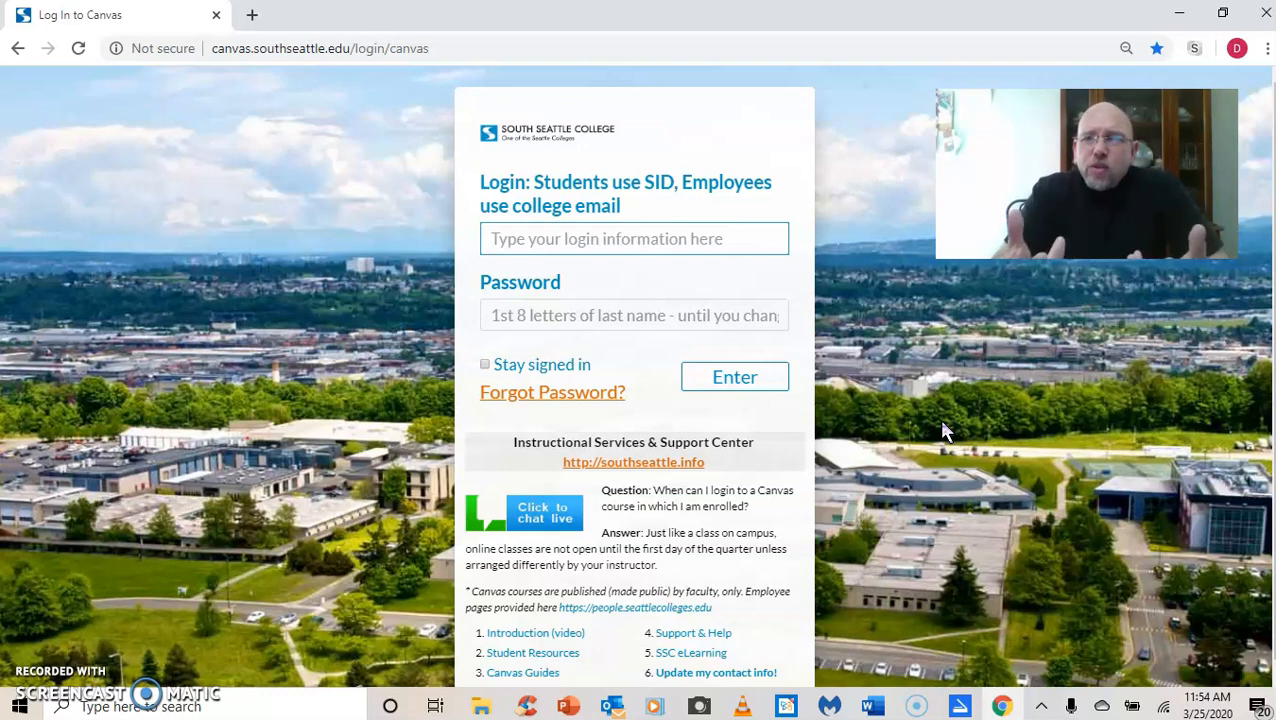
click(634, 238)
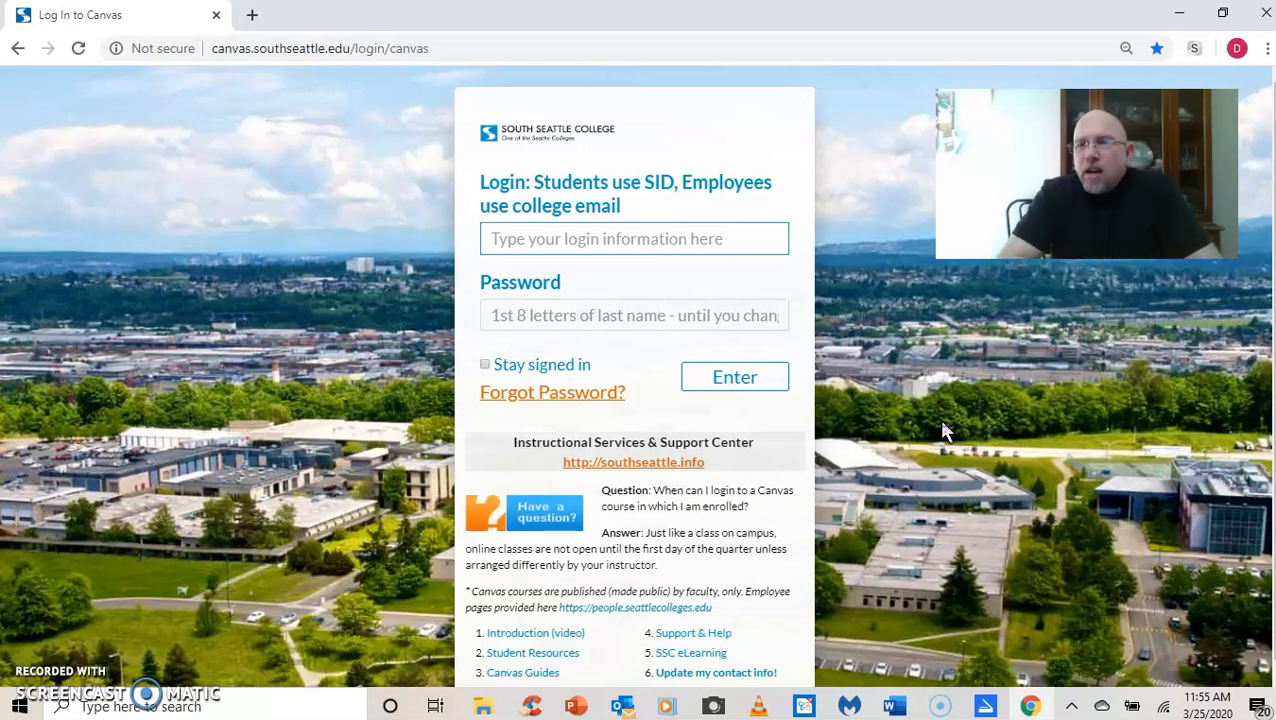
click(634, 238)
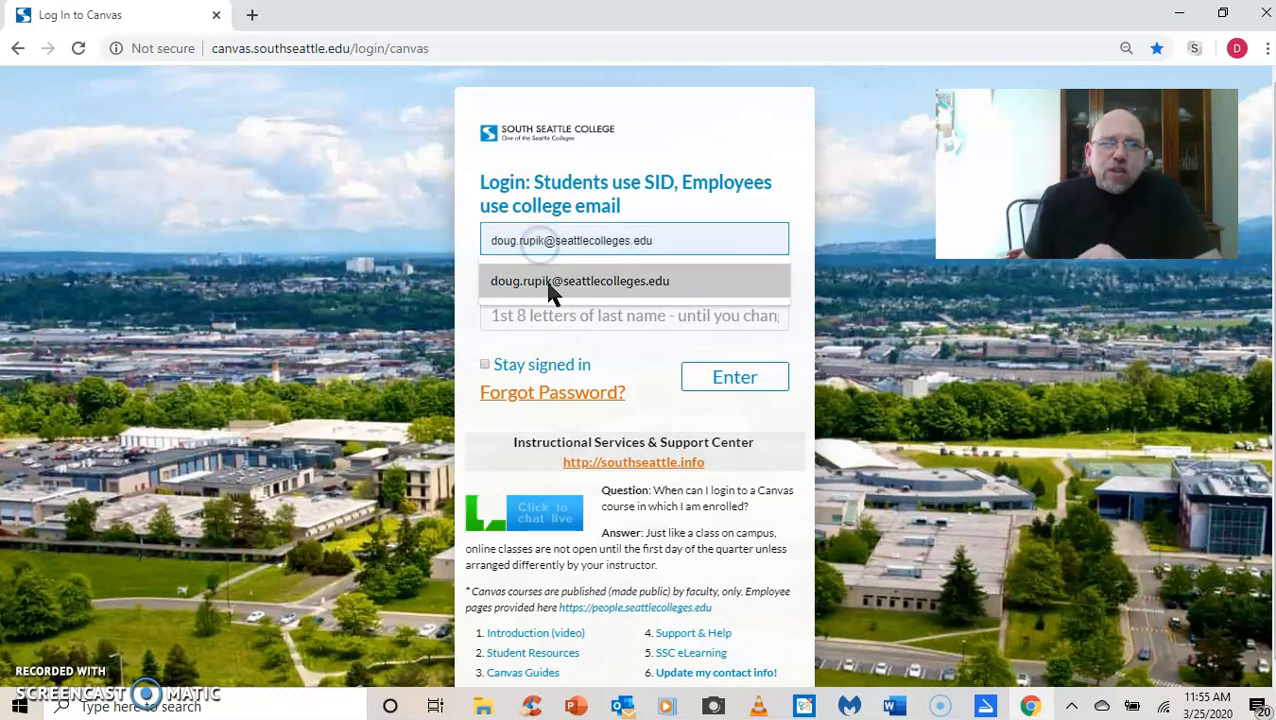
click(579, 280)
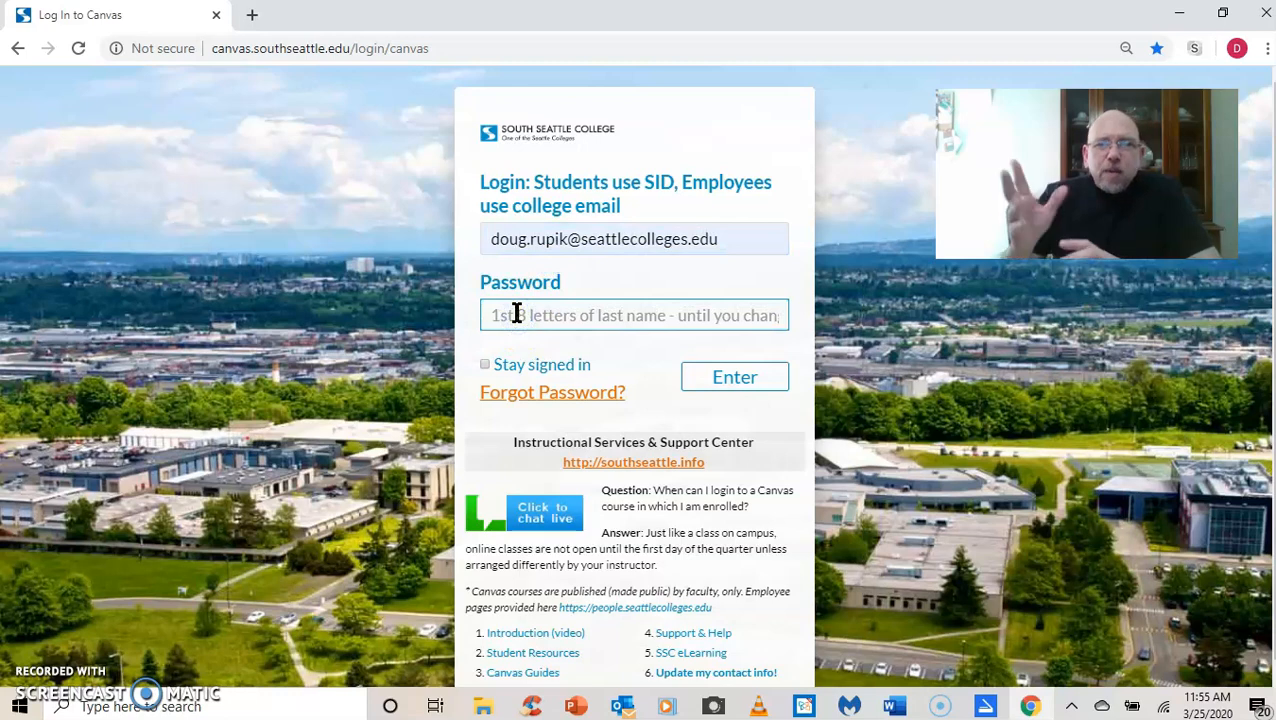
Step: Enter the password and submit the Canvas sign-in
text(•)
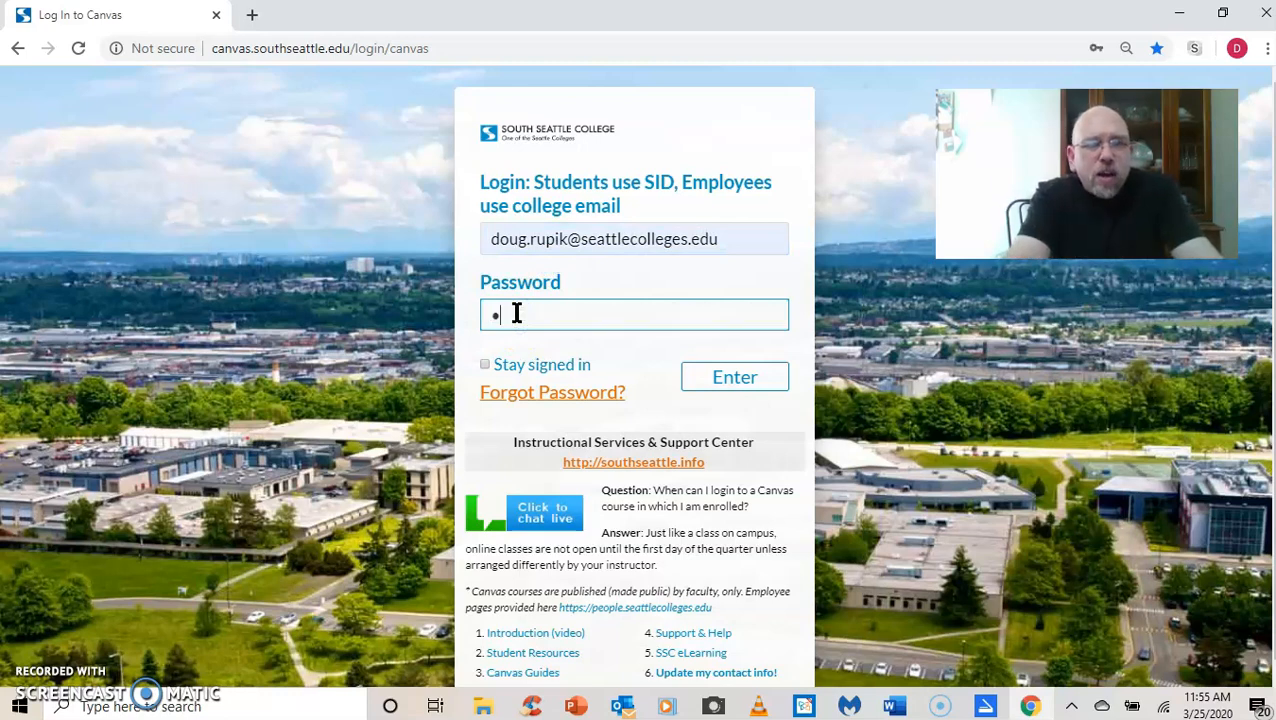
text(•••)
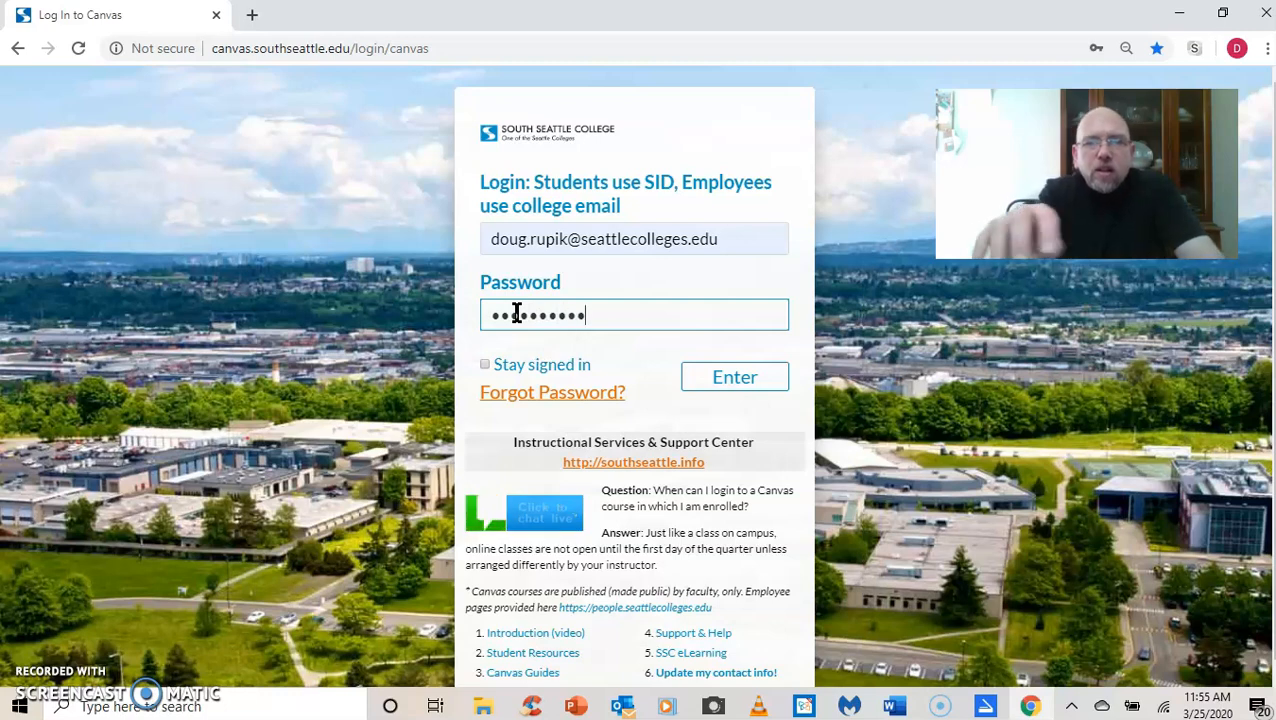
click(734, 376)
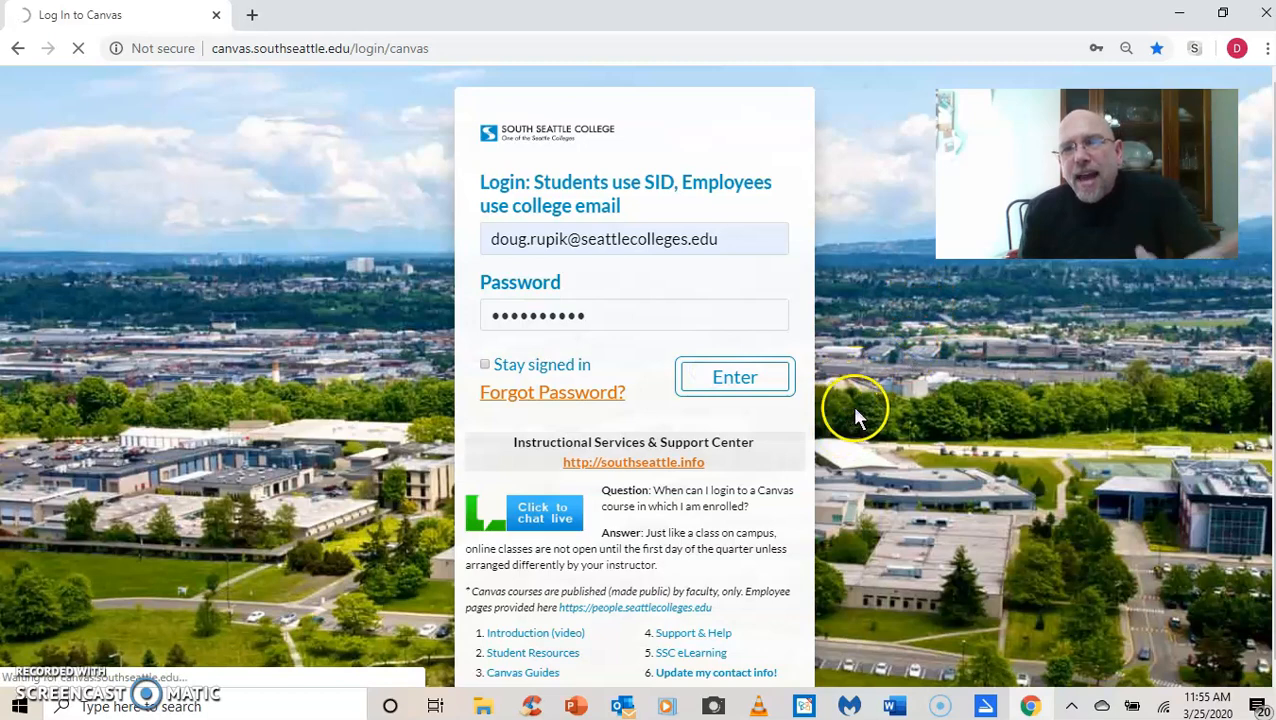
Step: From the dashboard, open the WFT 100 W20 5726 - Welding Theory course card
click(734, 376)
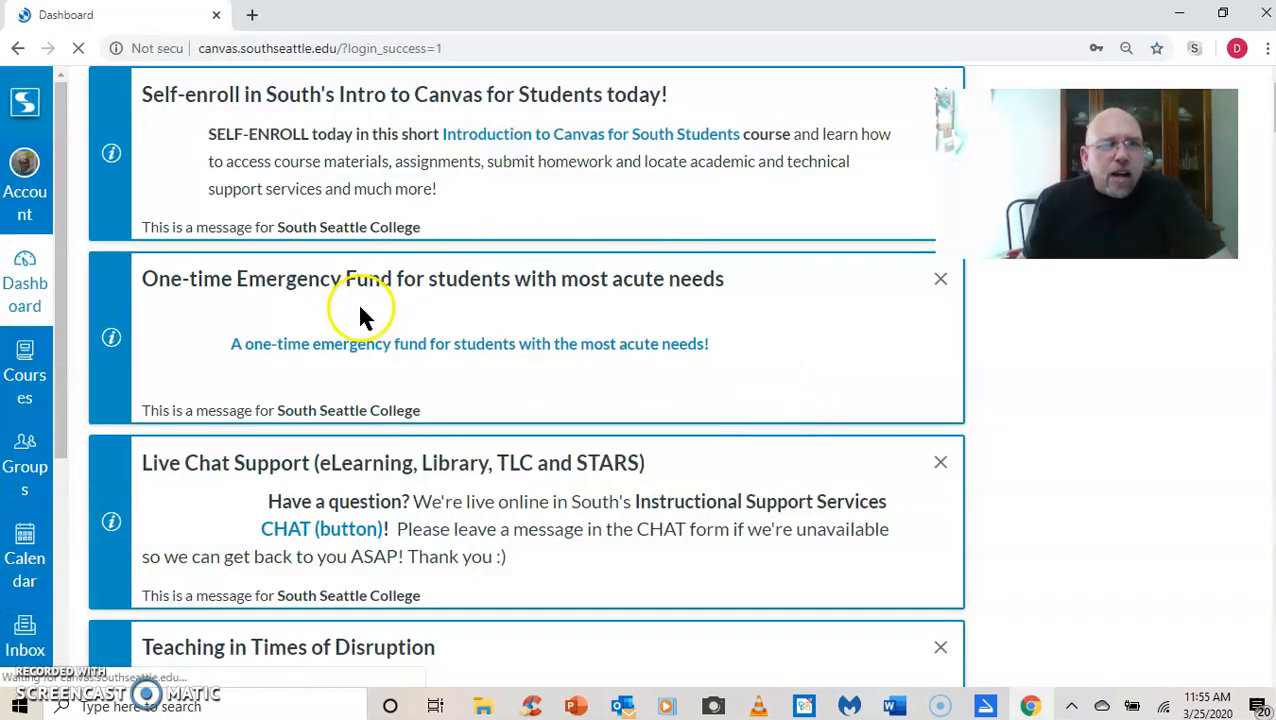
scroll(down, 3)
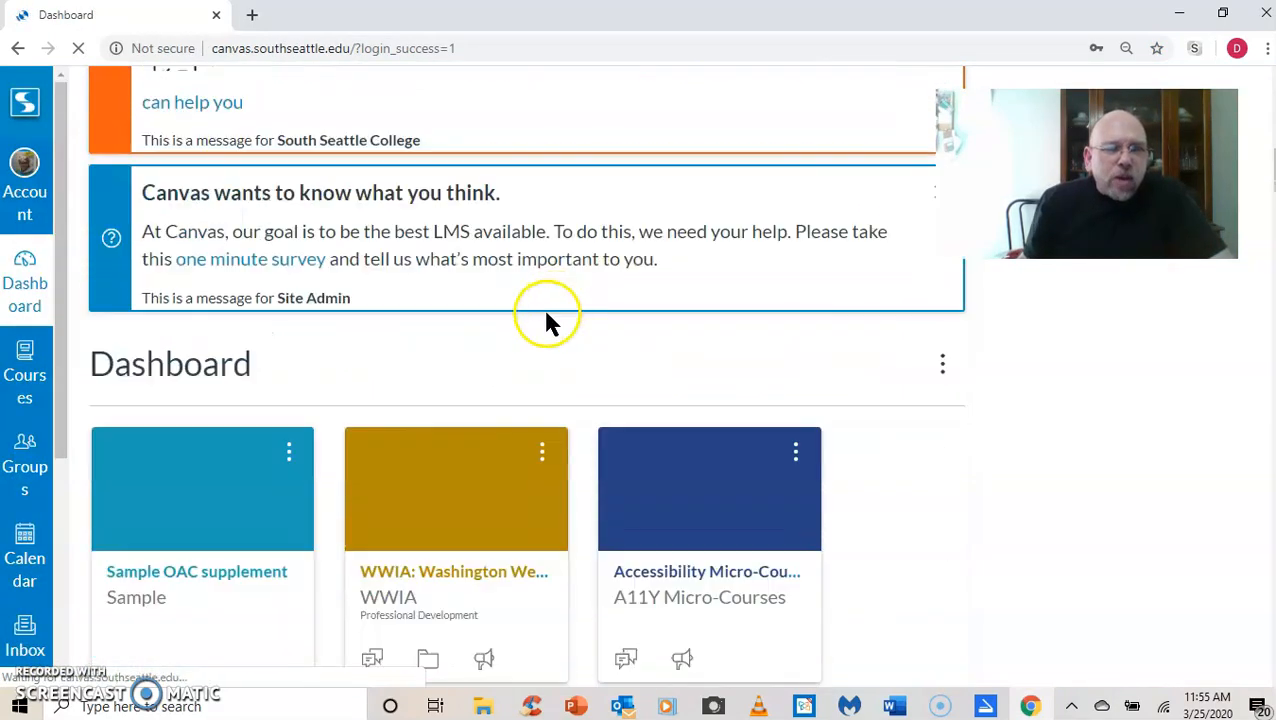
scroll(down, 3)
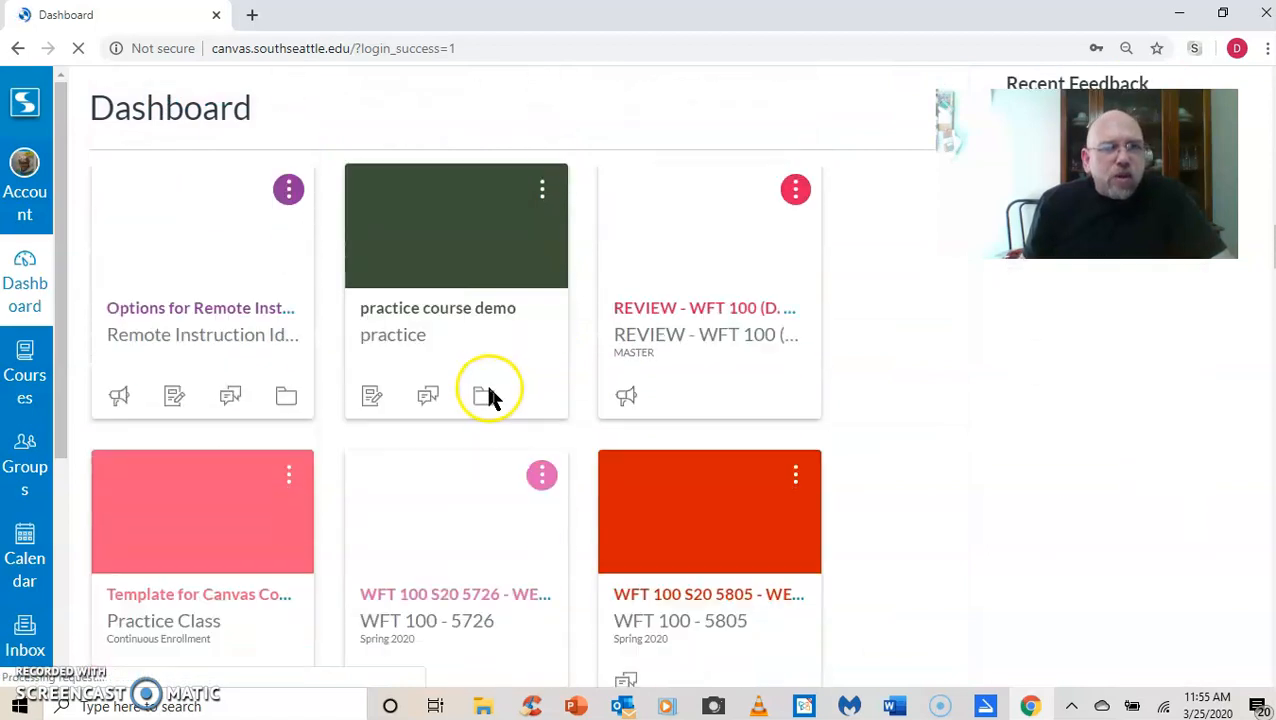
scroll(down, 3)
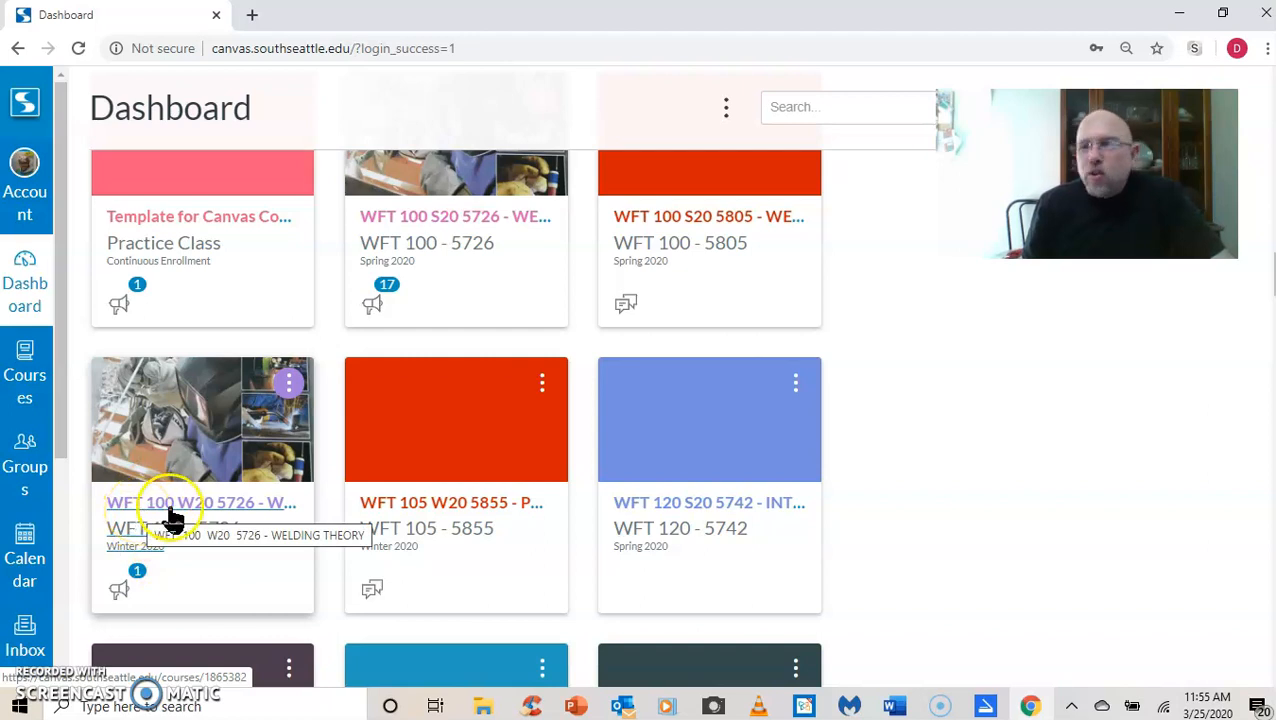
click(200, 502)
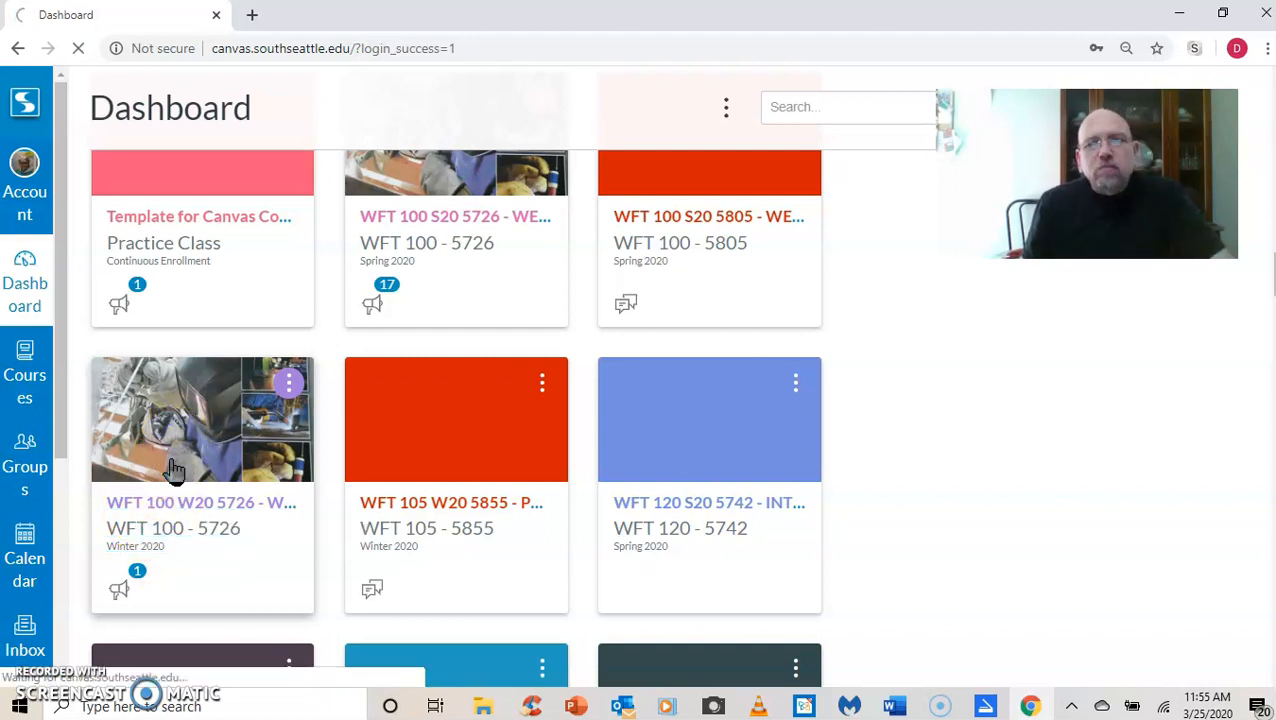
click(200, 502)
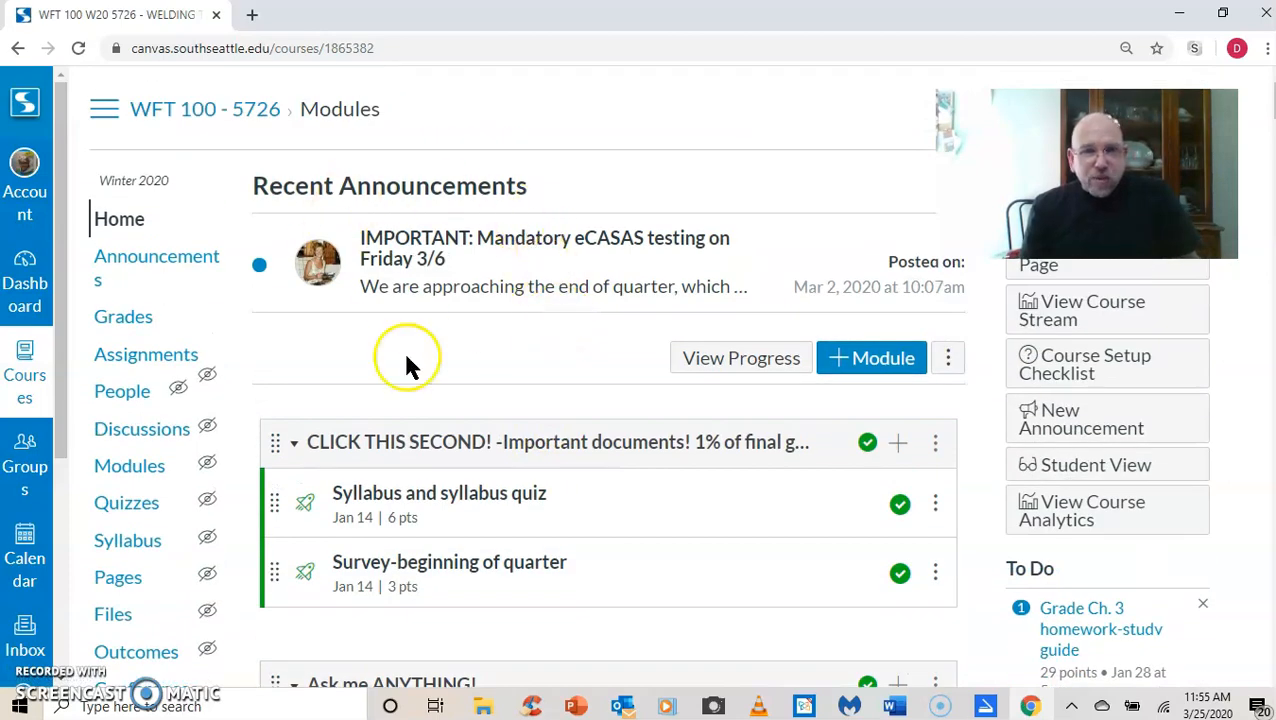
scroll(down, 3)
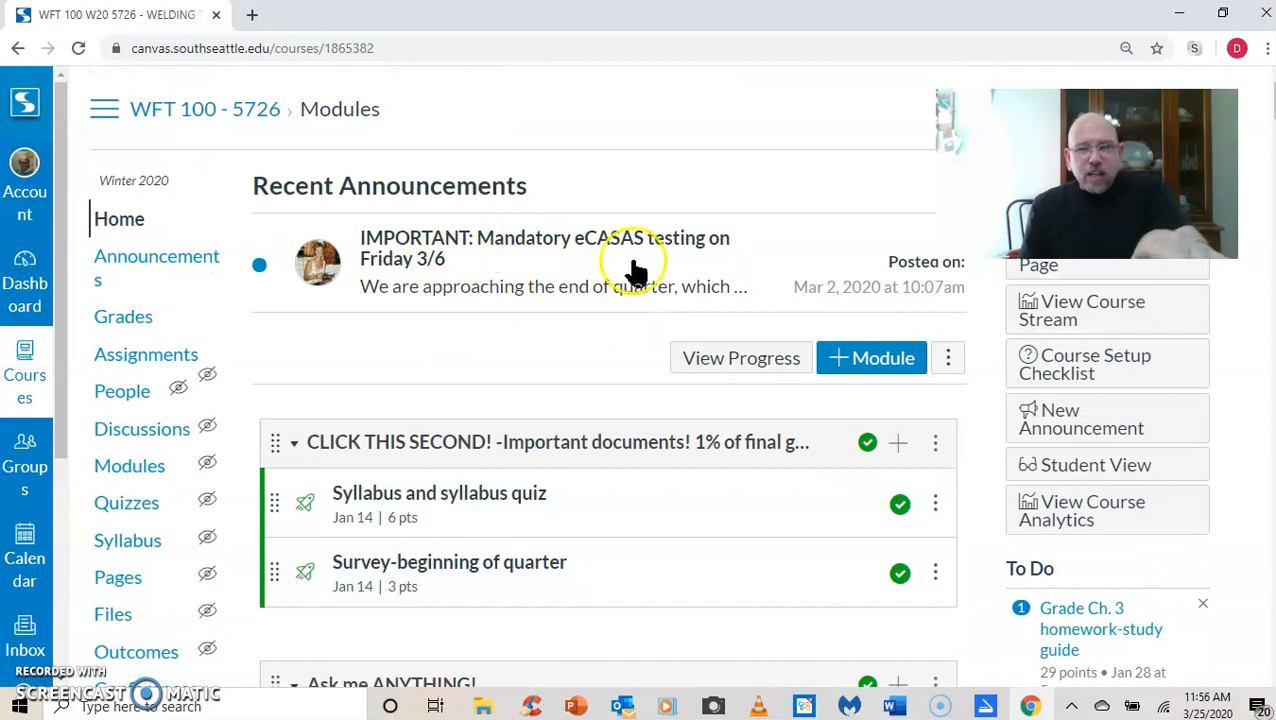
mouse_move(473, 213)
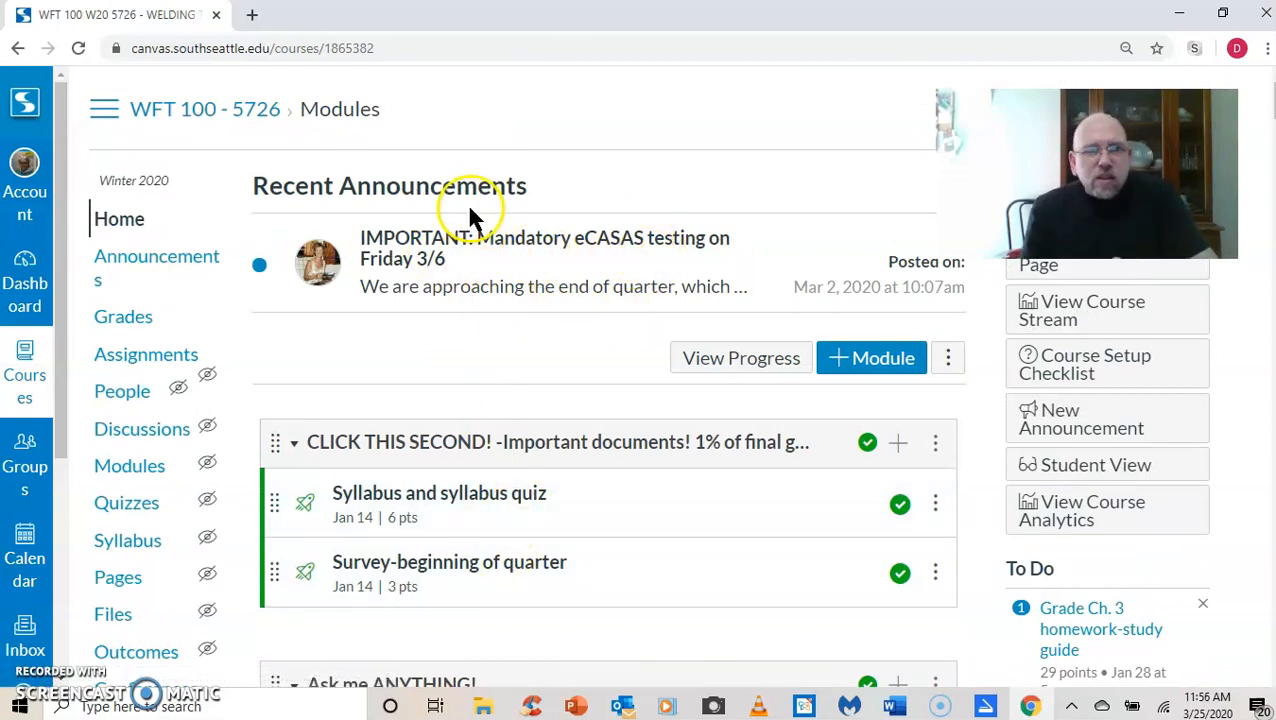
scroll(down, 3)
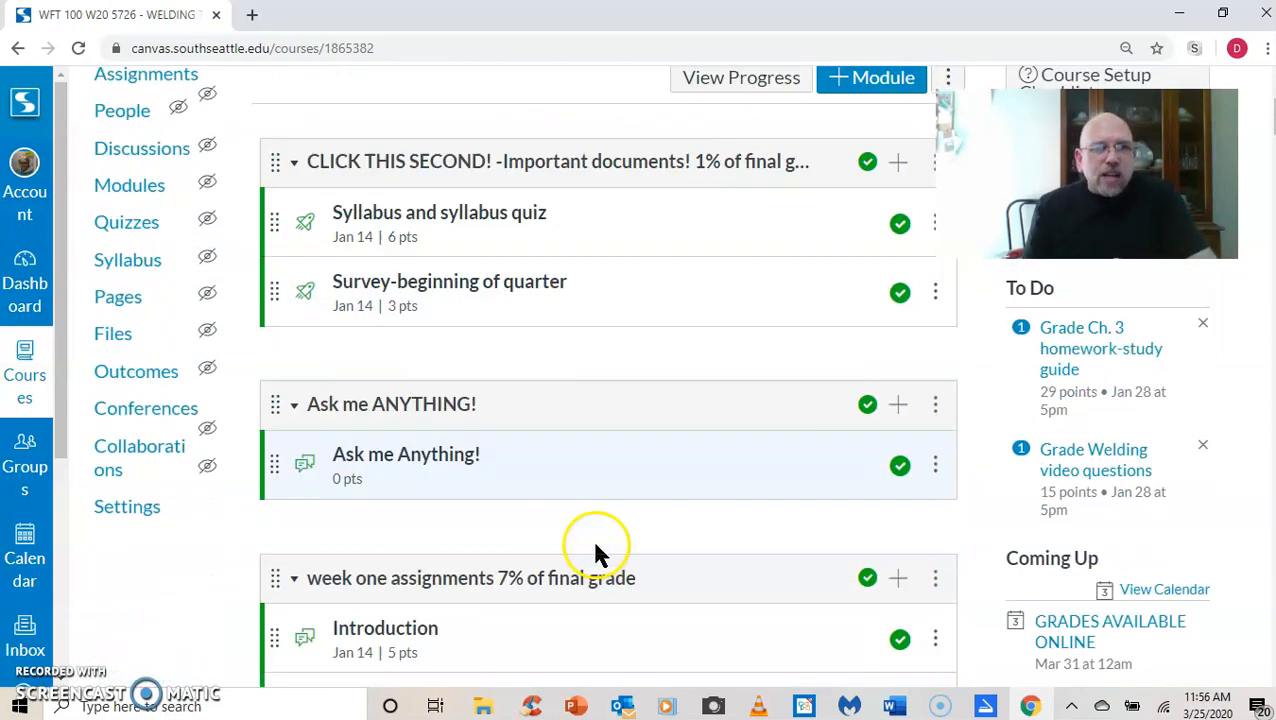
scroll(down, 3)
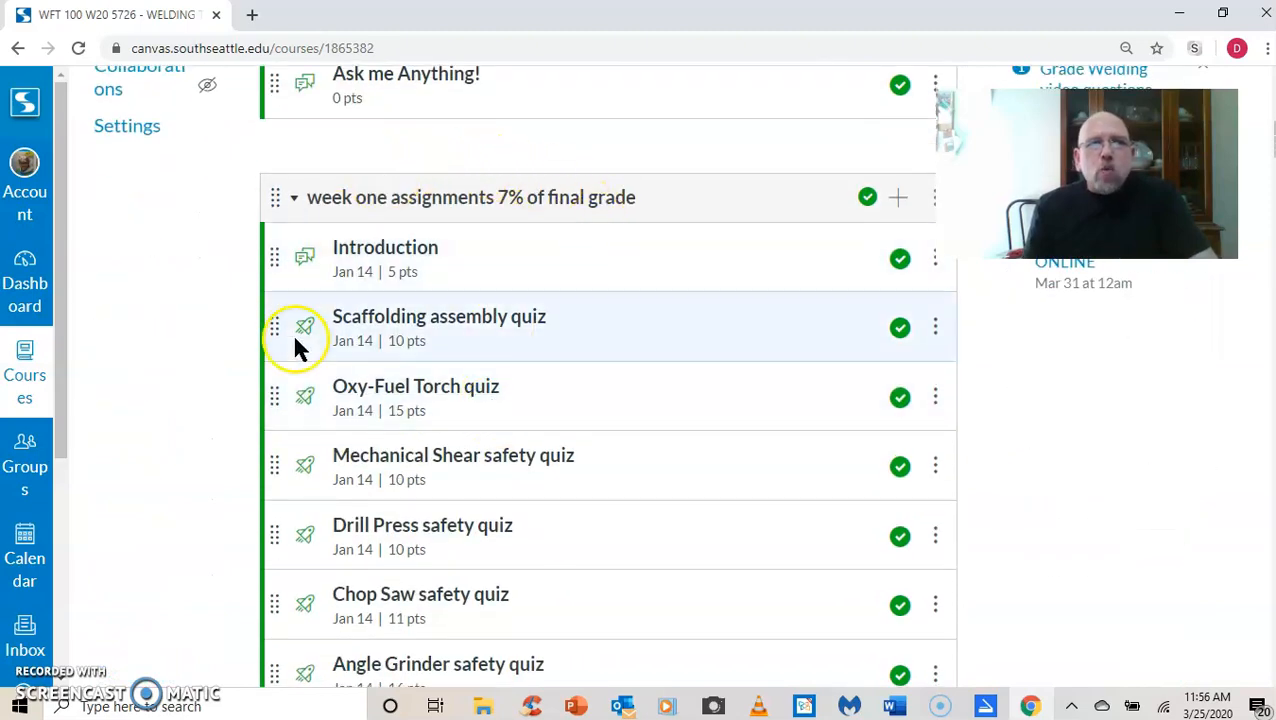
scroll(down, 3)
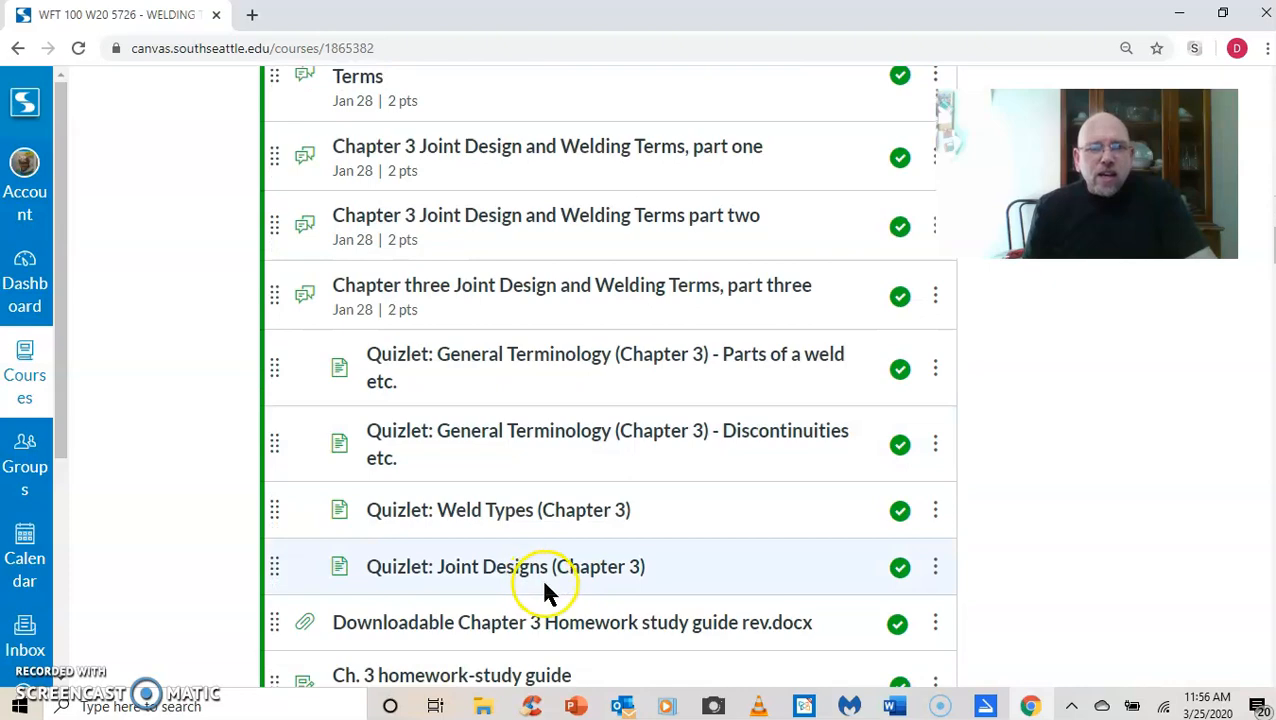
scroll(down, 3)
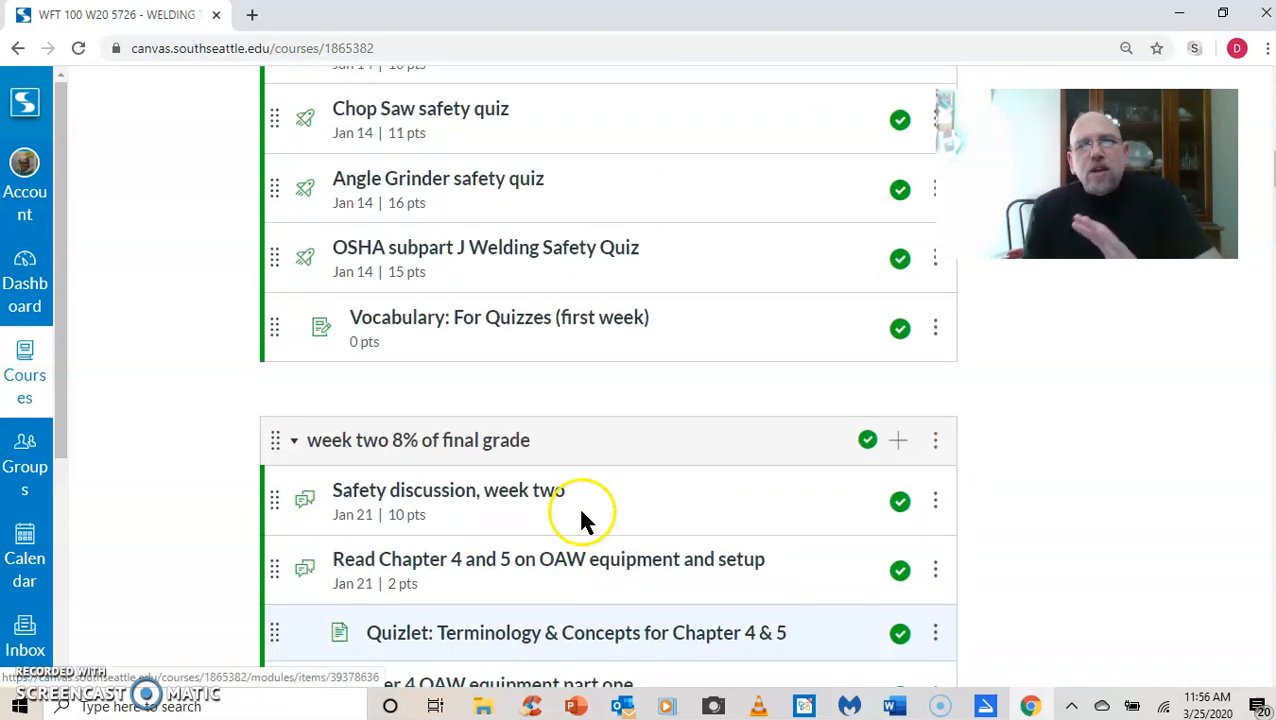
scroll(down, 3)
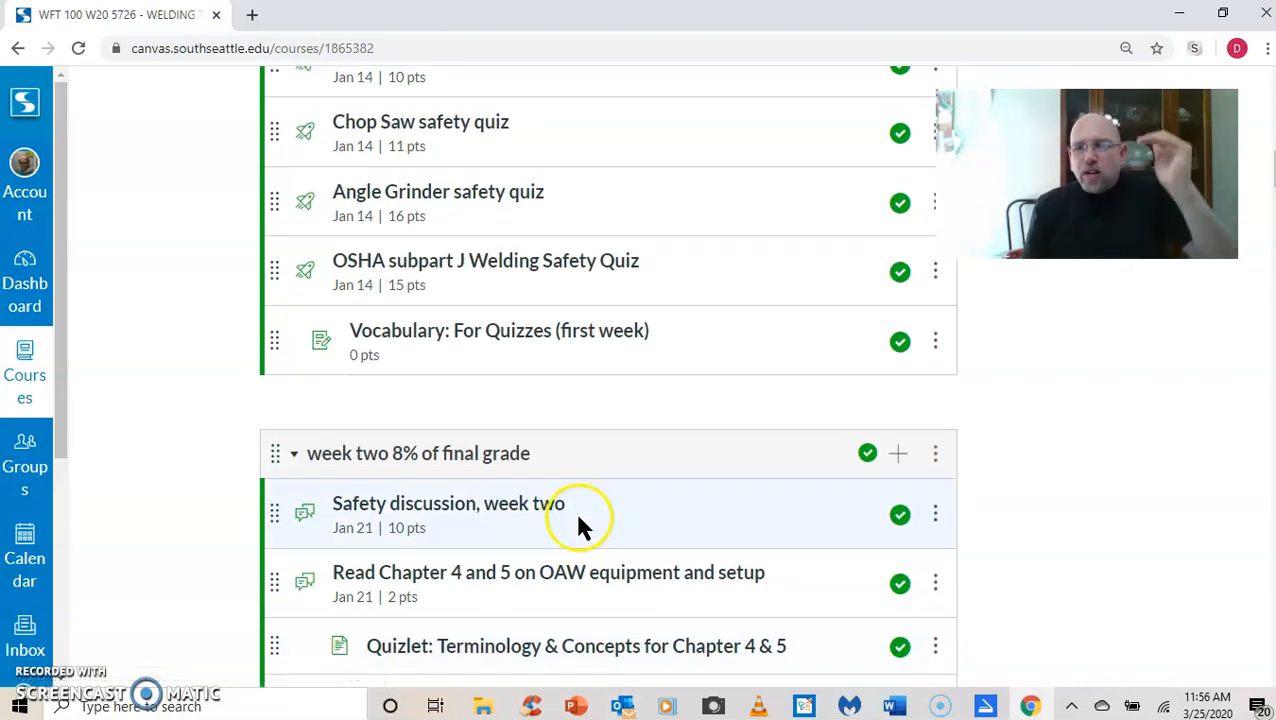
scroll(down, 3)
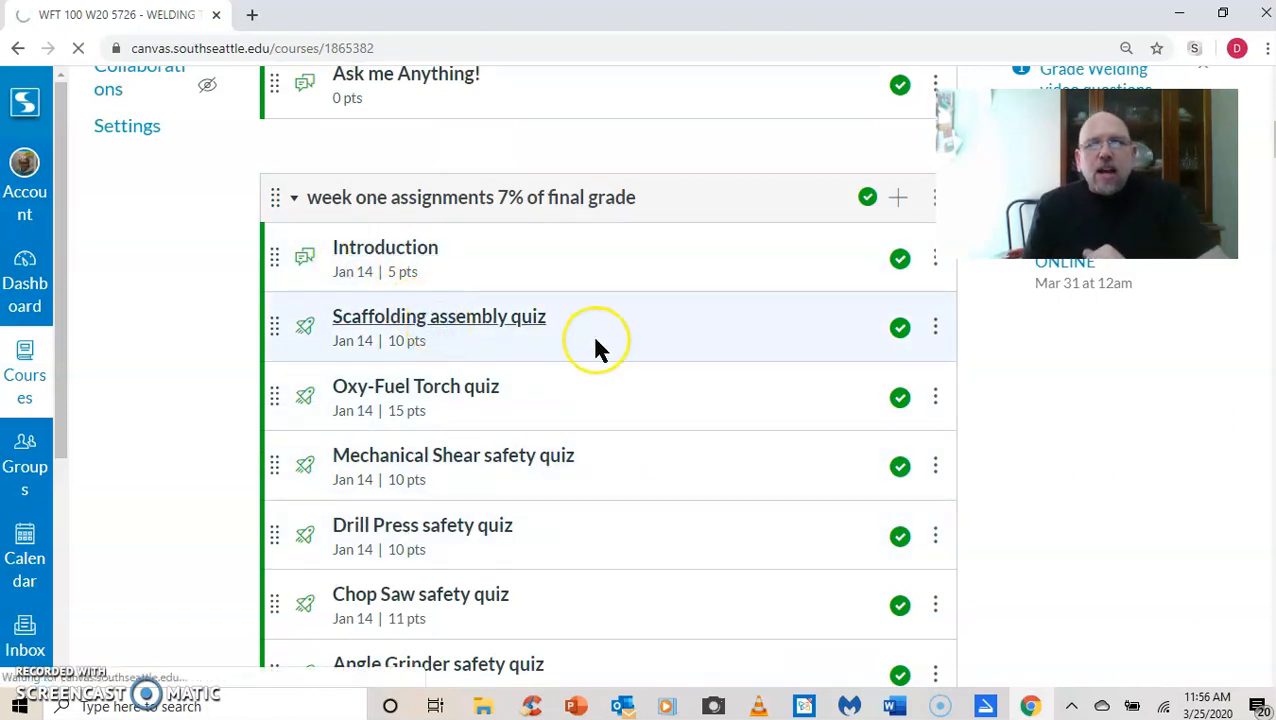
Step: Open the Scaffolding assembly quiz and play its embedded rolling scaffold video
click(439, 316)
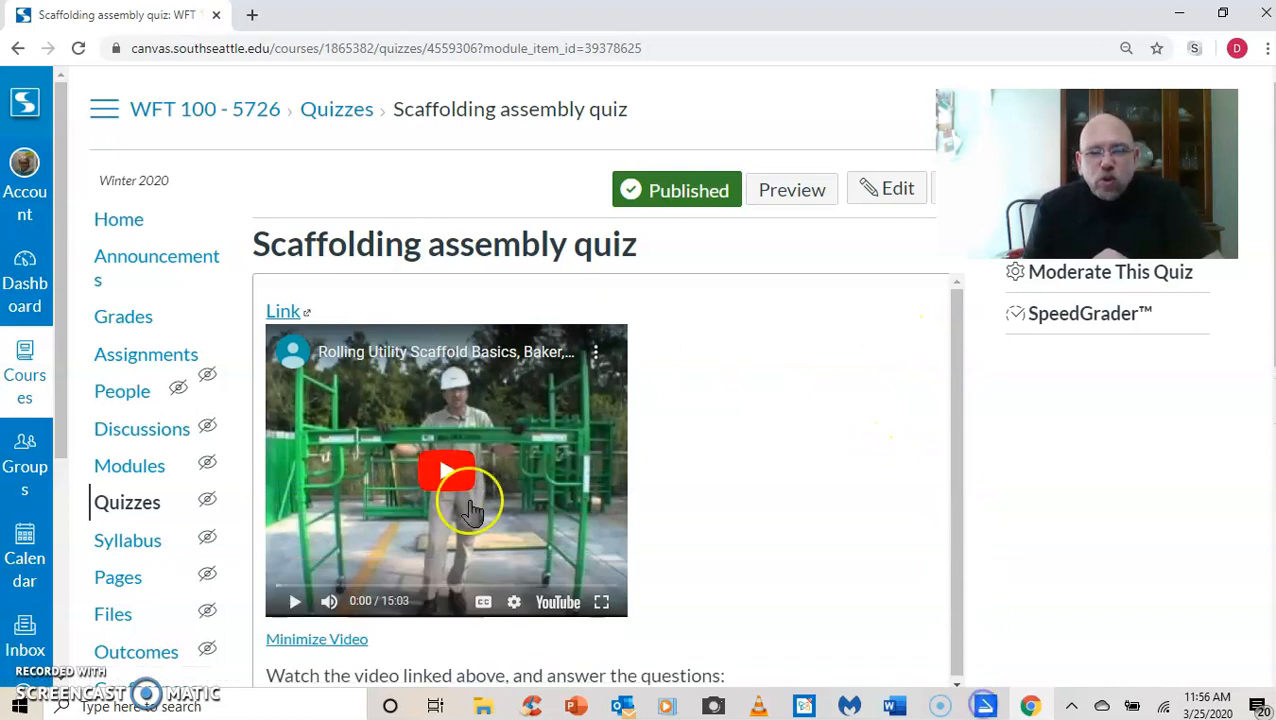
click(446, 471)
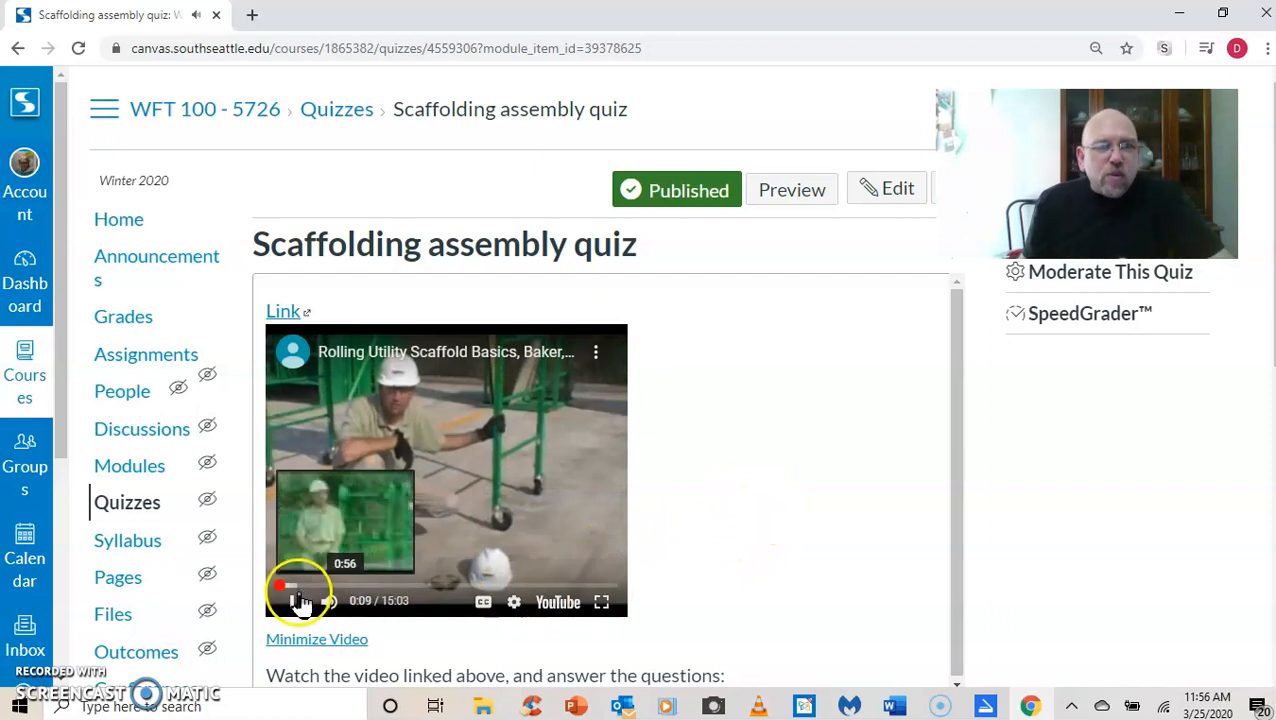
scroll(down, 3)
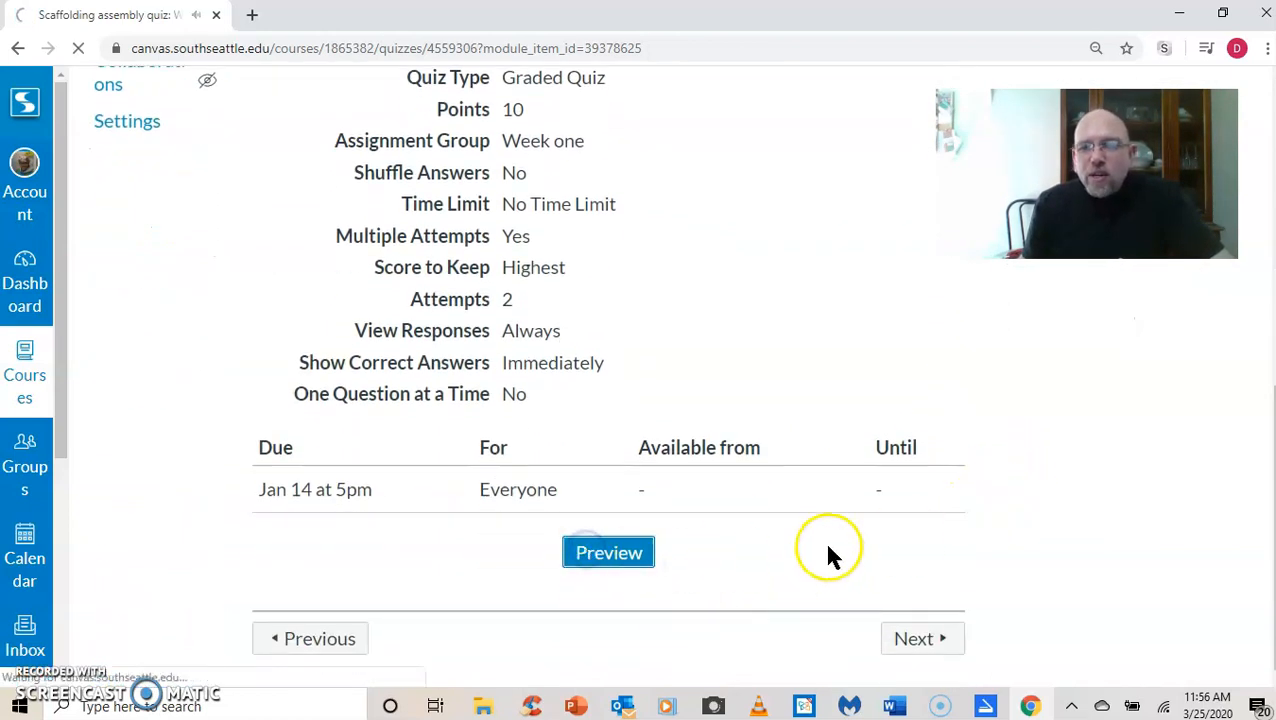
Step: Start the quiz preview, answer True for Question 3 and scroll to the Submit Quiz button
click(608, 552)
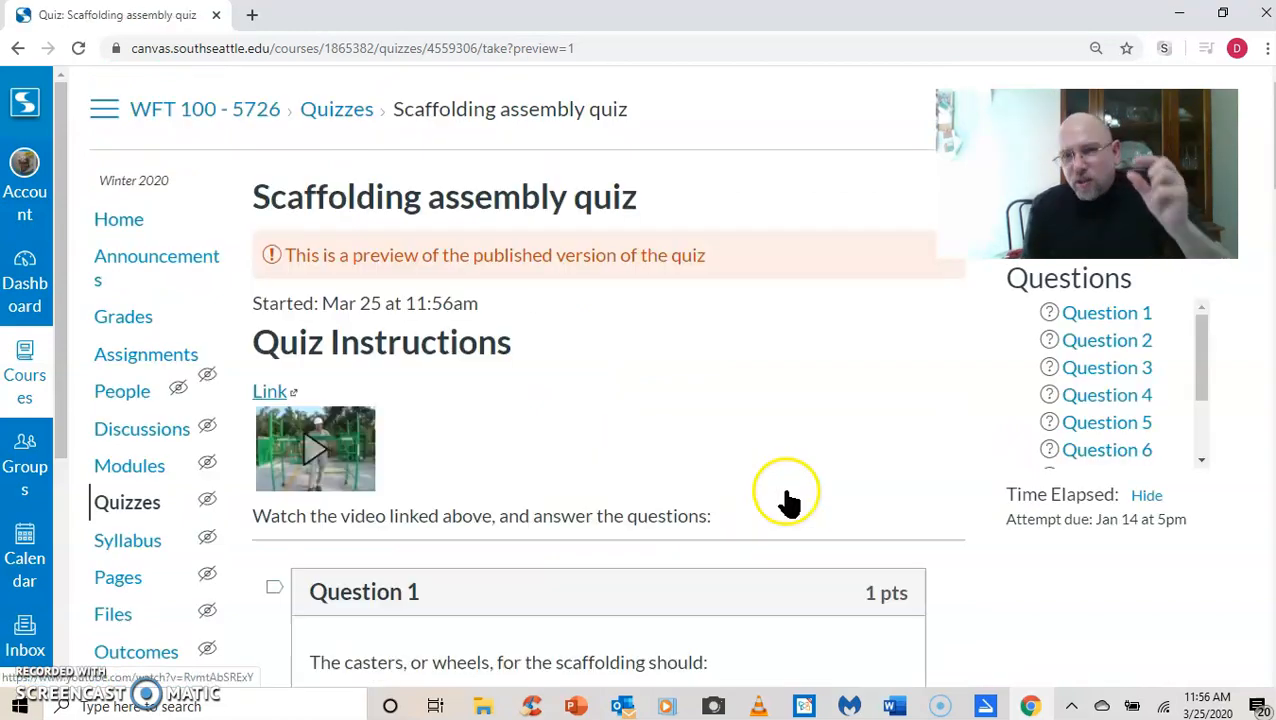
scroll(down, 3)
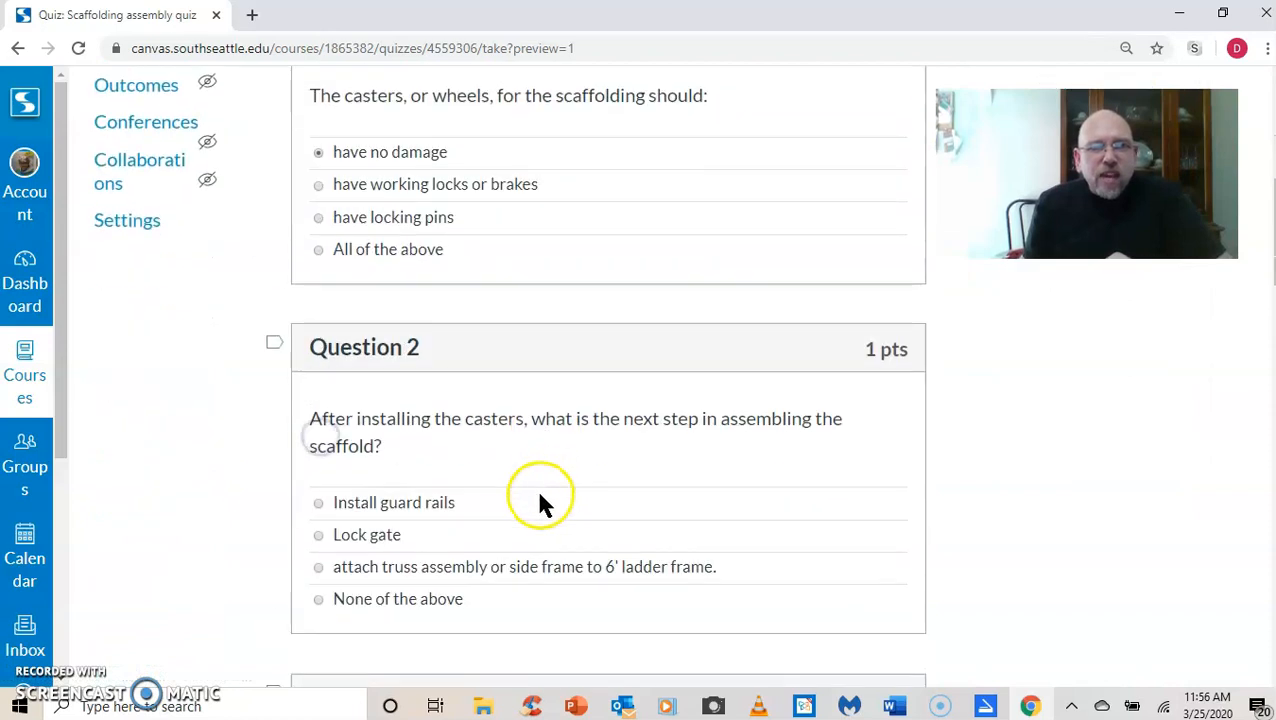
scroll(down, 3)
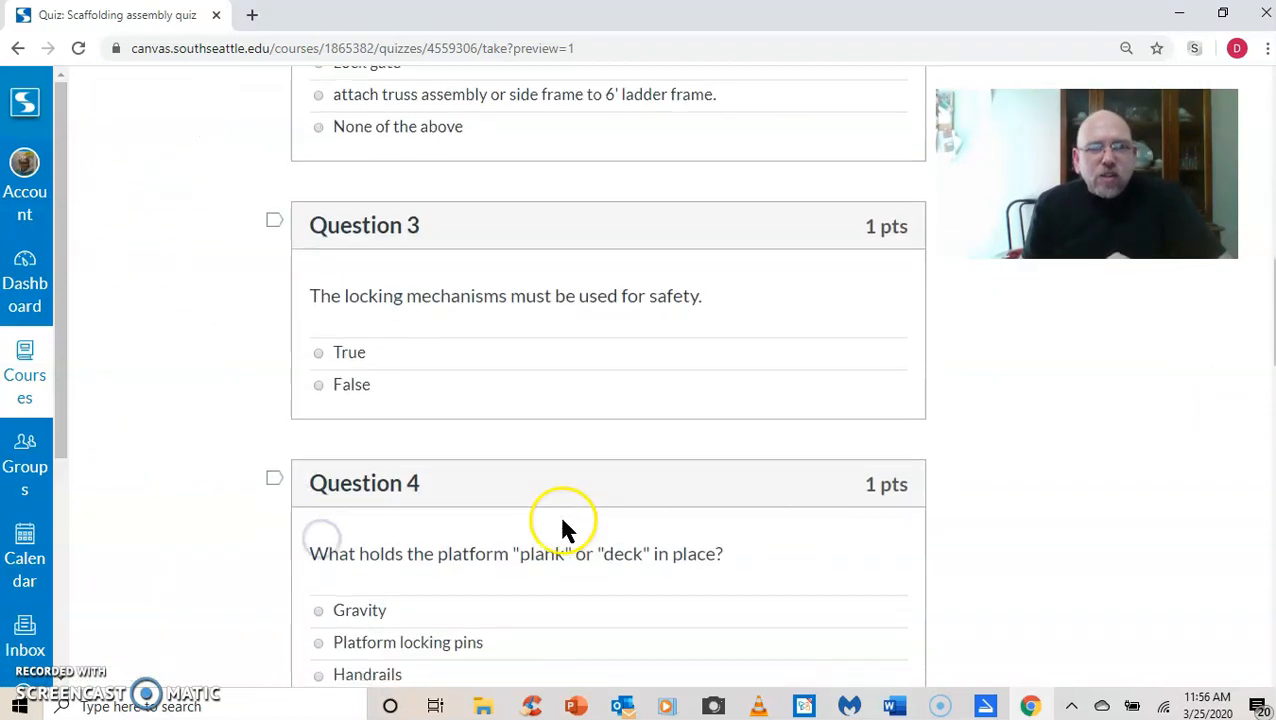
click(318, 352)
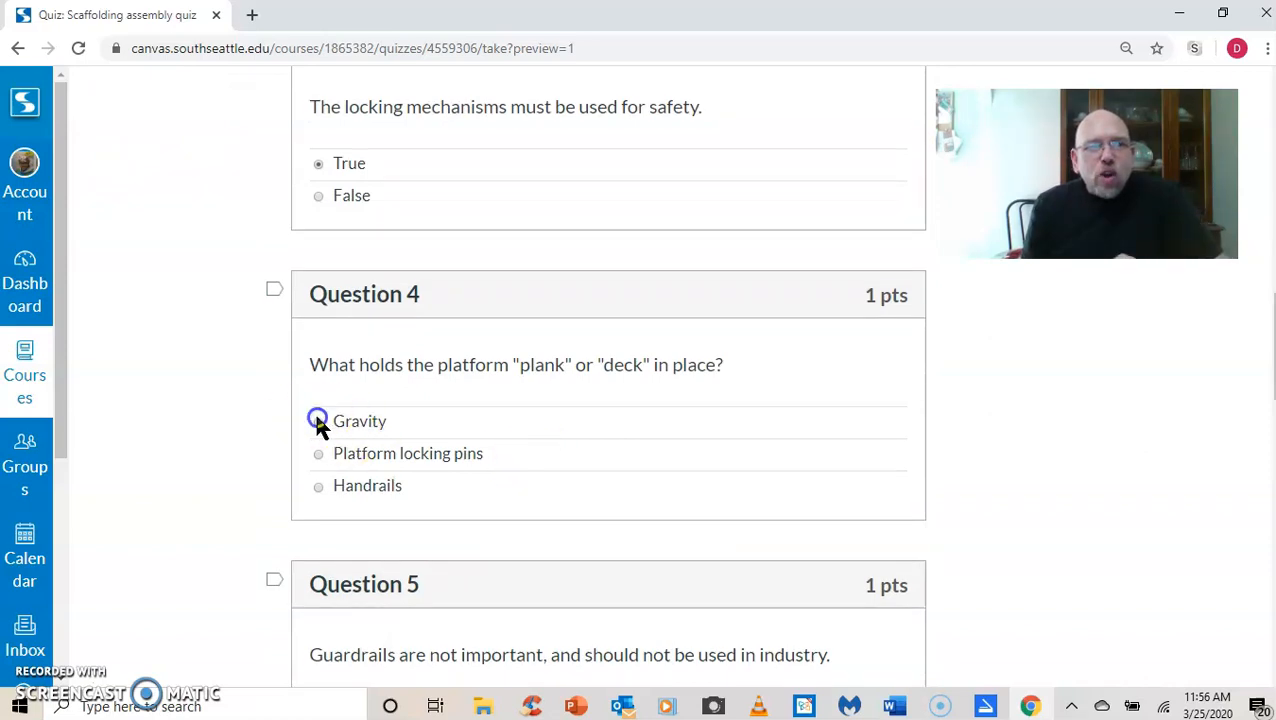
scroll(down, 3)
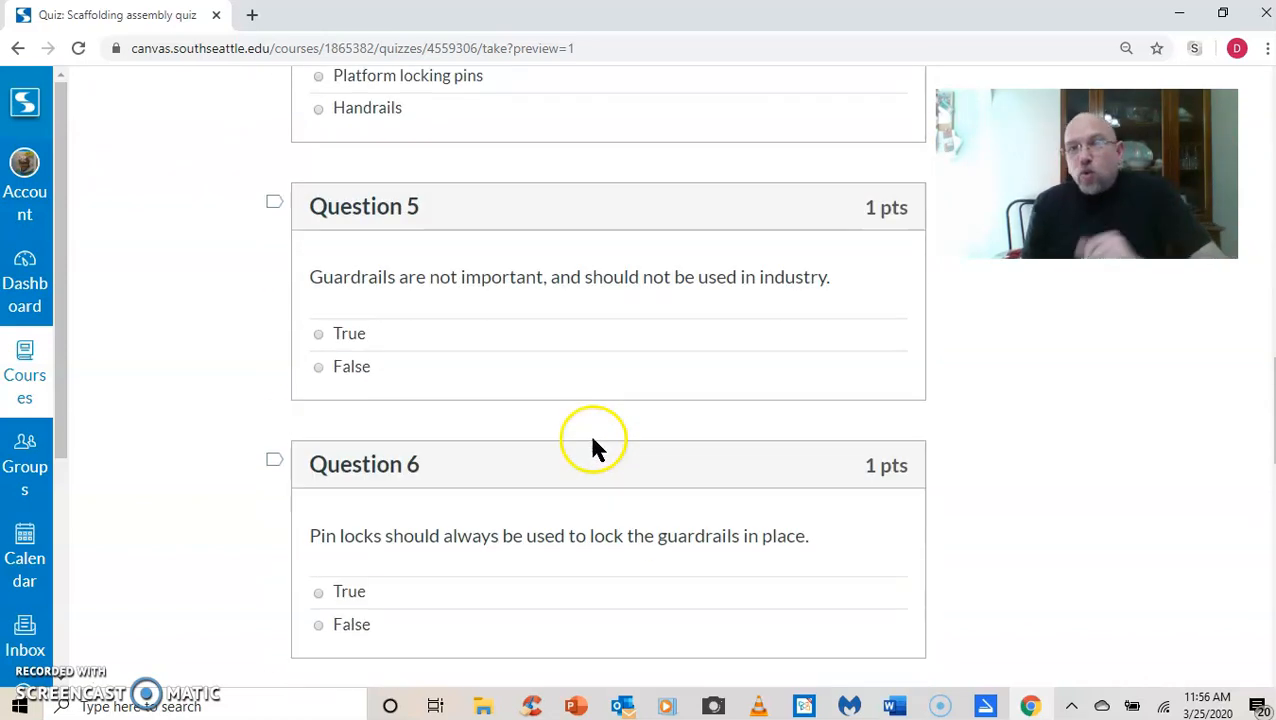
scroll(down, 3)
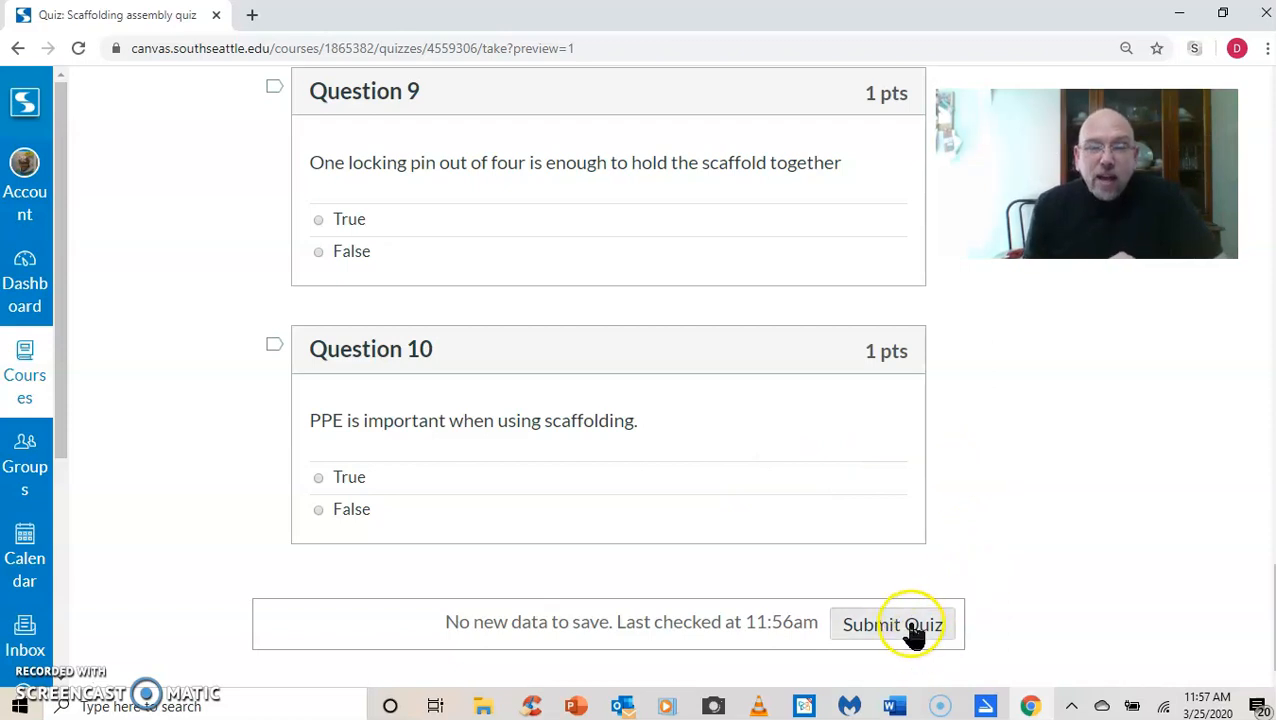
Step: Submit the preview despite unanswered questions and return to the course home page
click(892, 624)
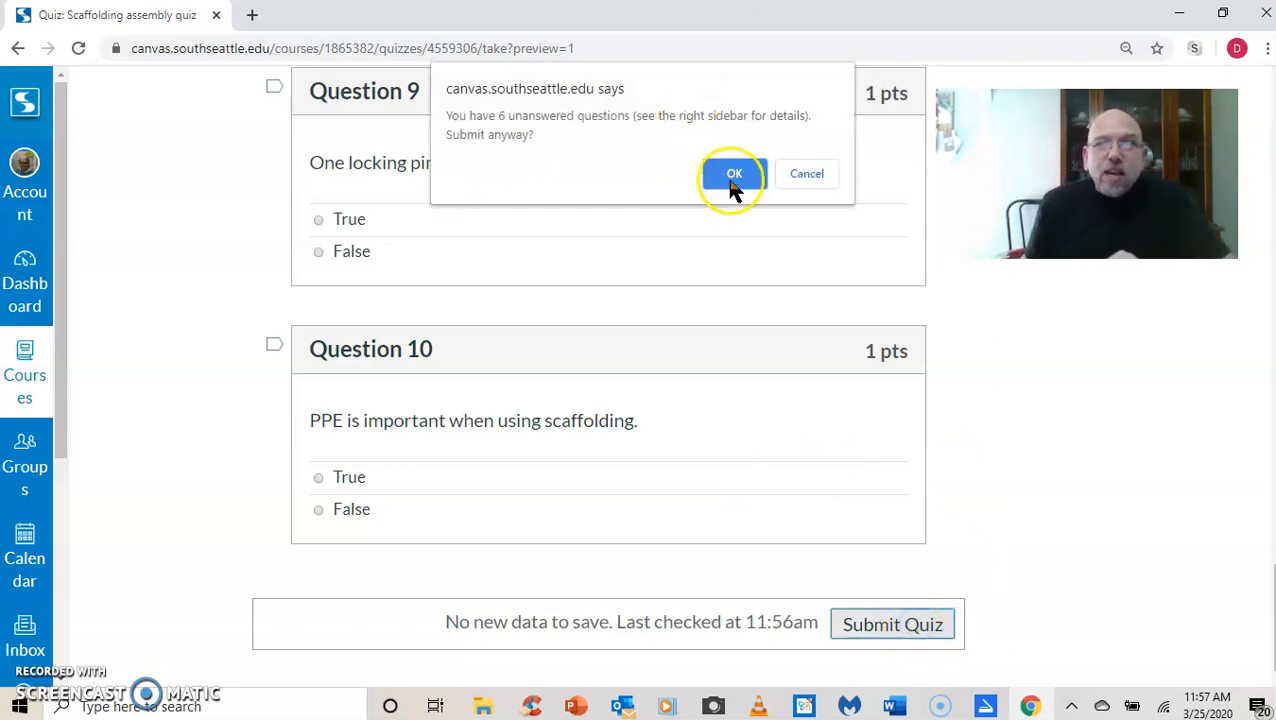
click(734, 173)
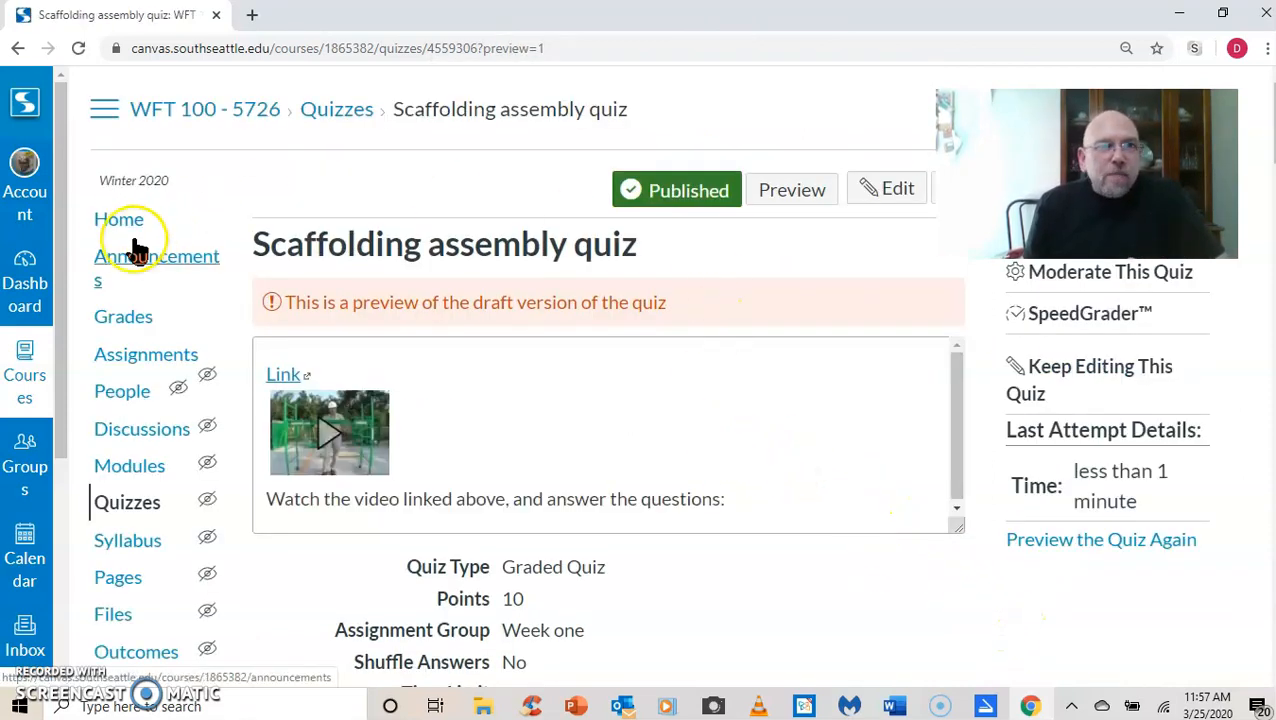
click(118, 218)
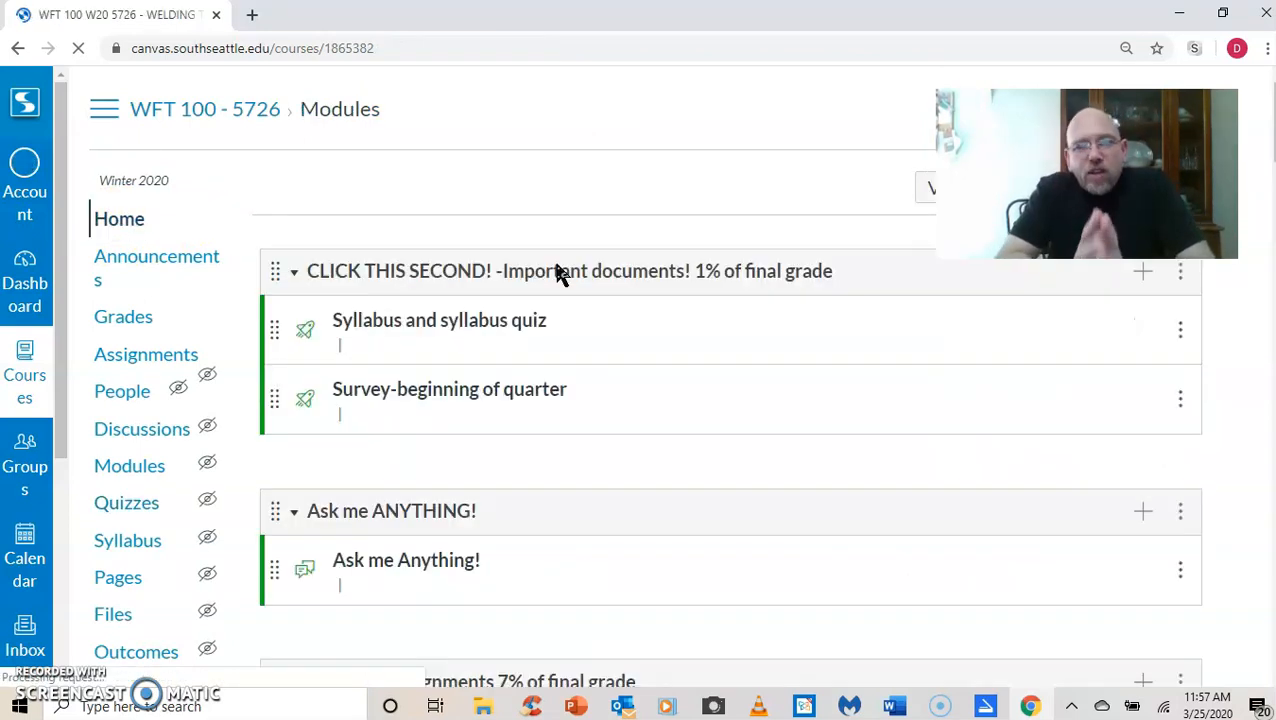
Step: Scroll to week three and open the 'Chapter 3 Joint Design and Welding Terms, part one' discussion
scroll(down, 3)
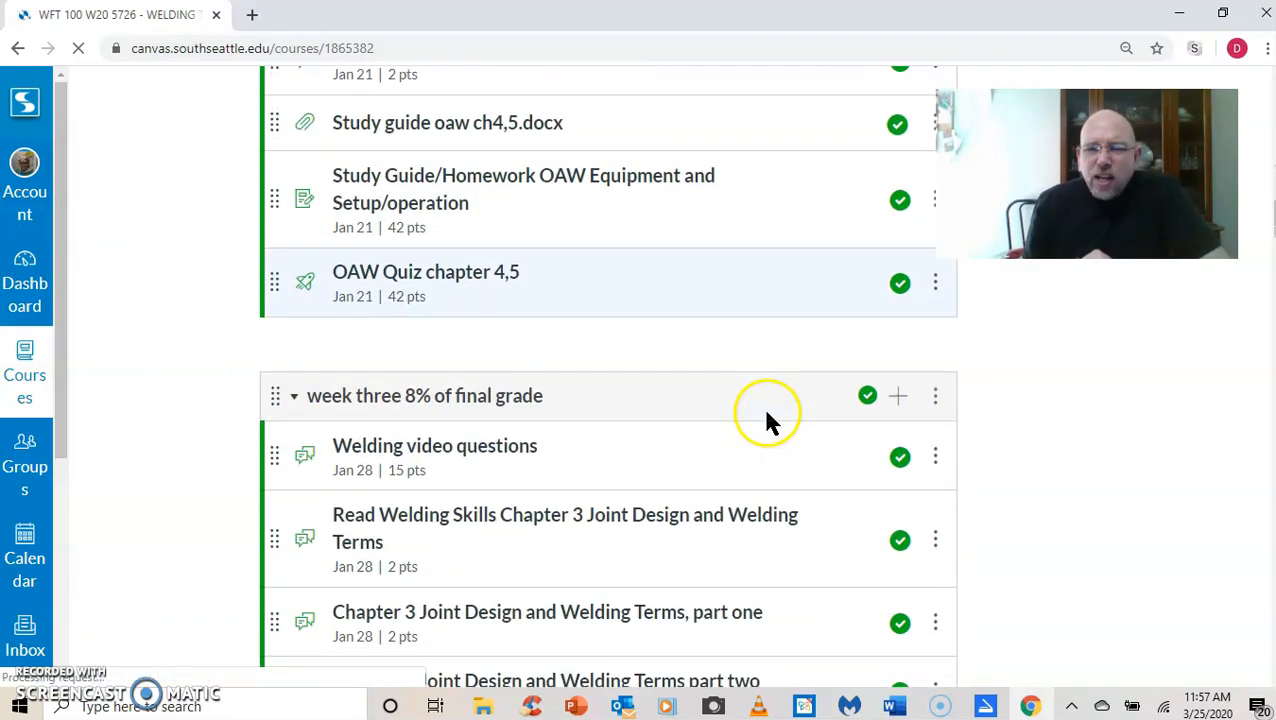
scroll(down, 3)
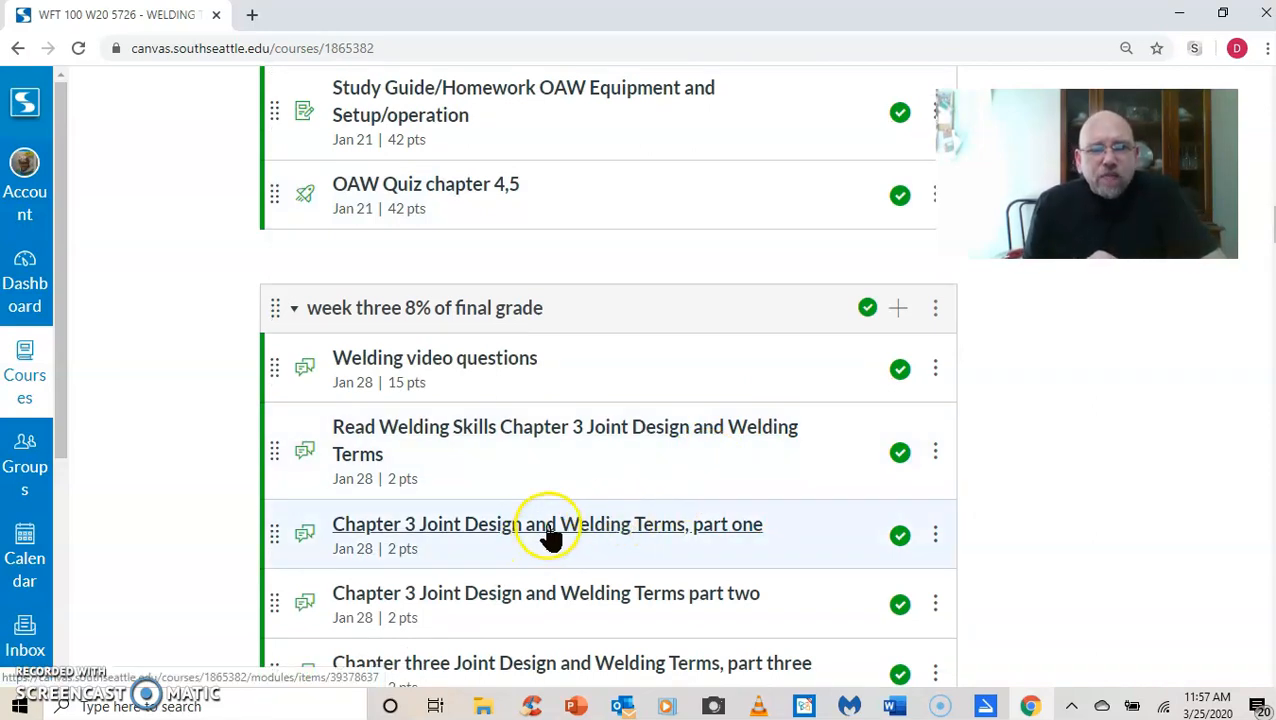
click(547, 523)
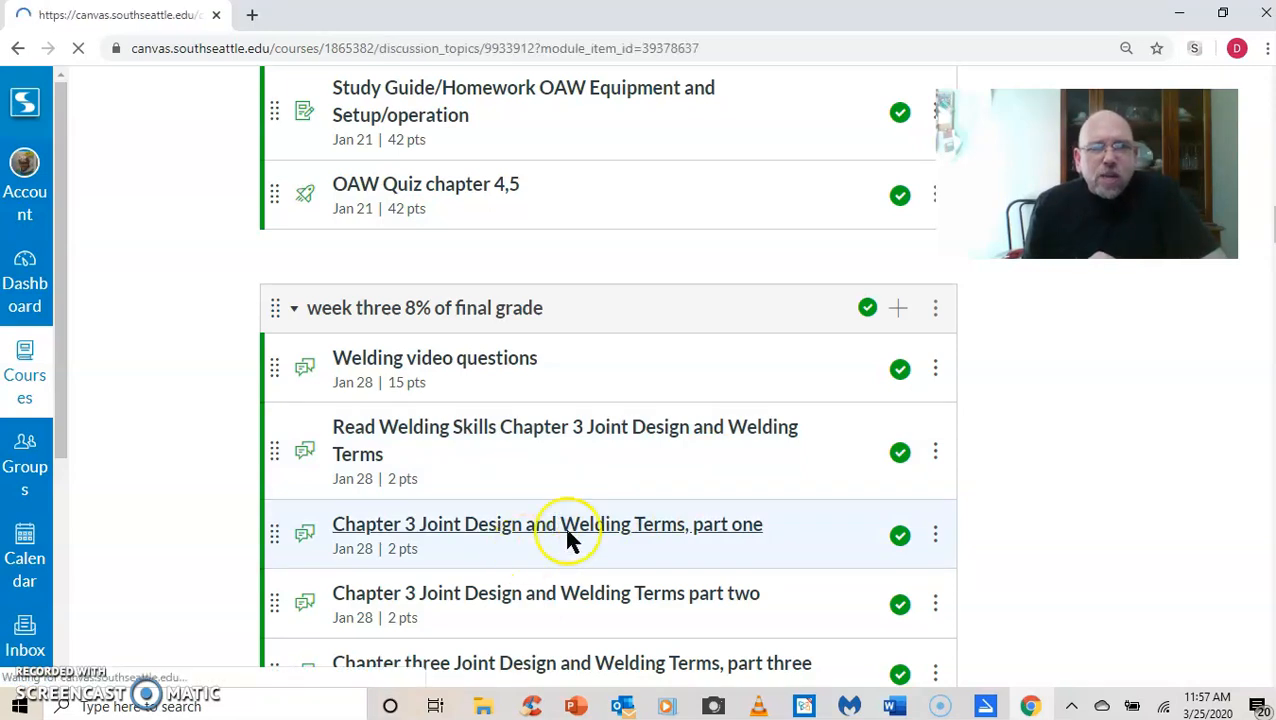
Step: Expand and play the embedded Chapter 3 lecture video, then return to the course home
click(547, 524)
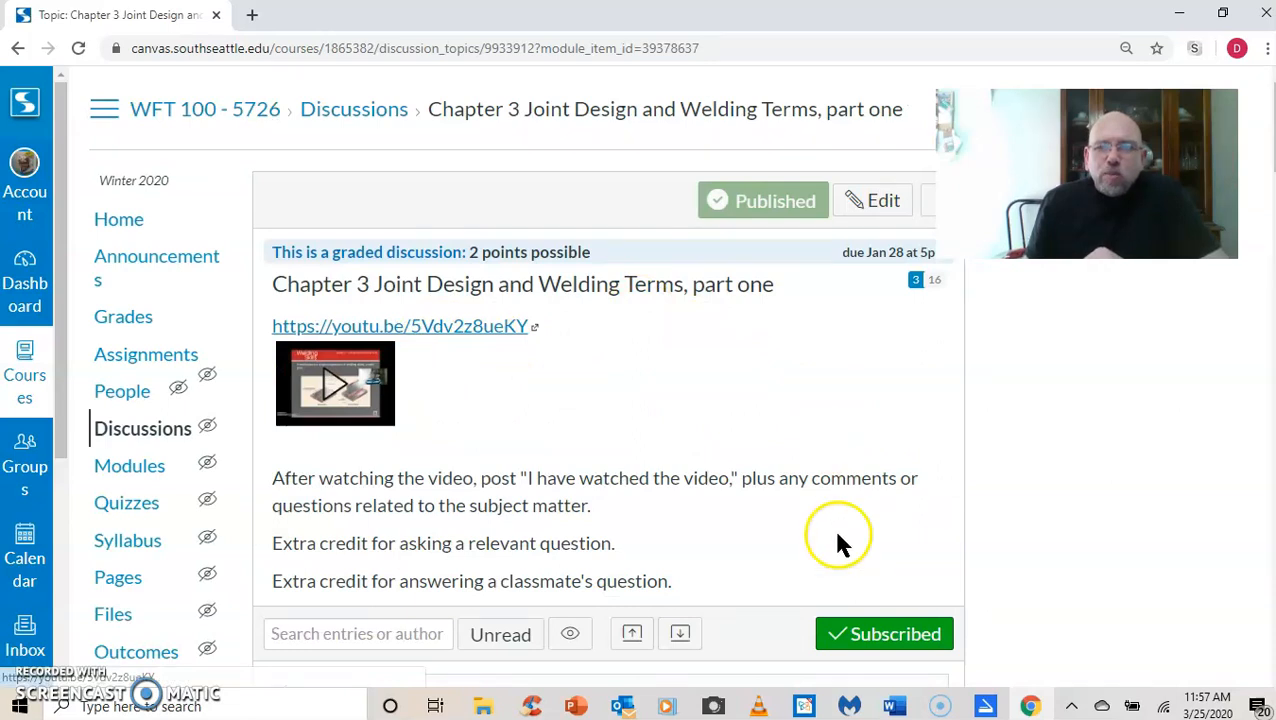
click(335, 383)
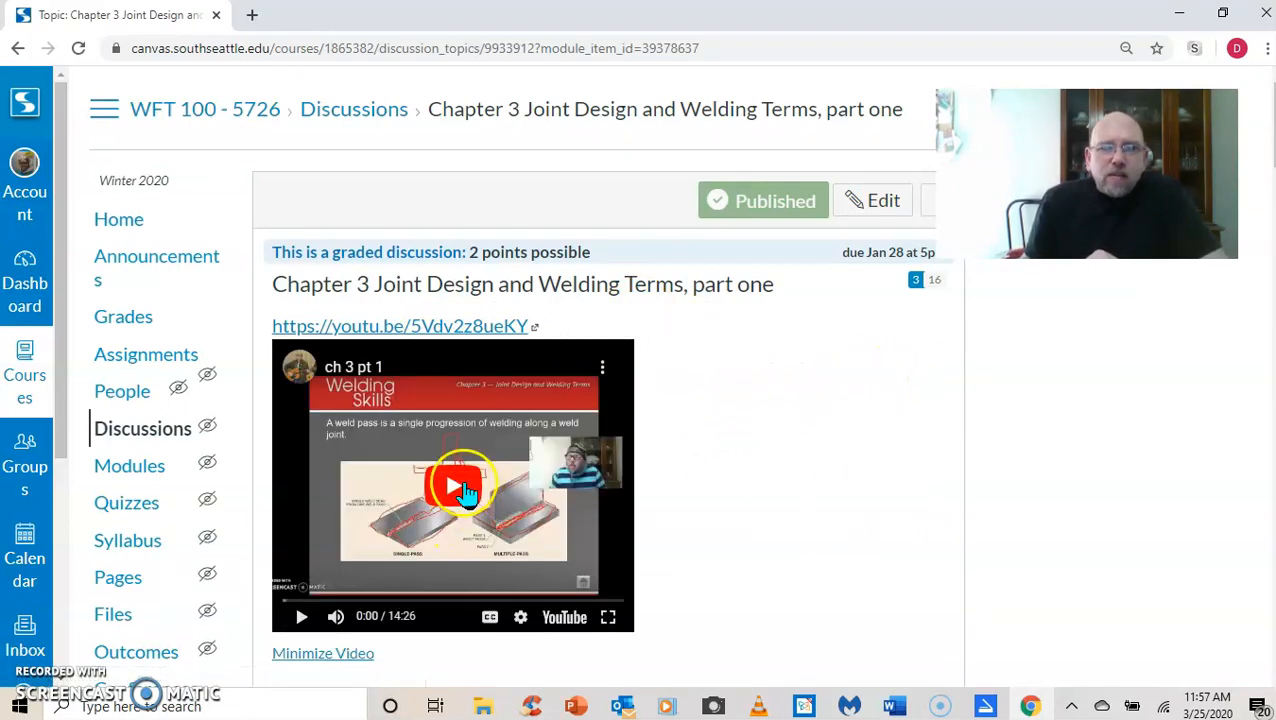
click(453, 485)
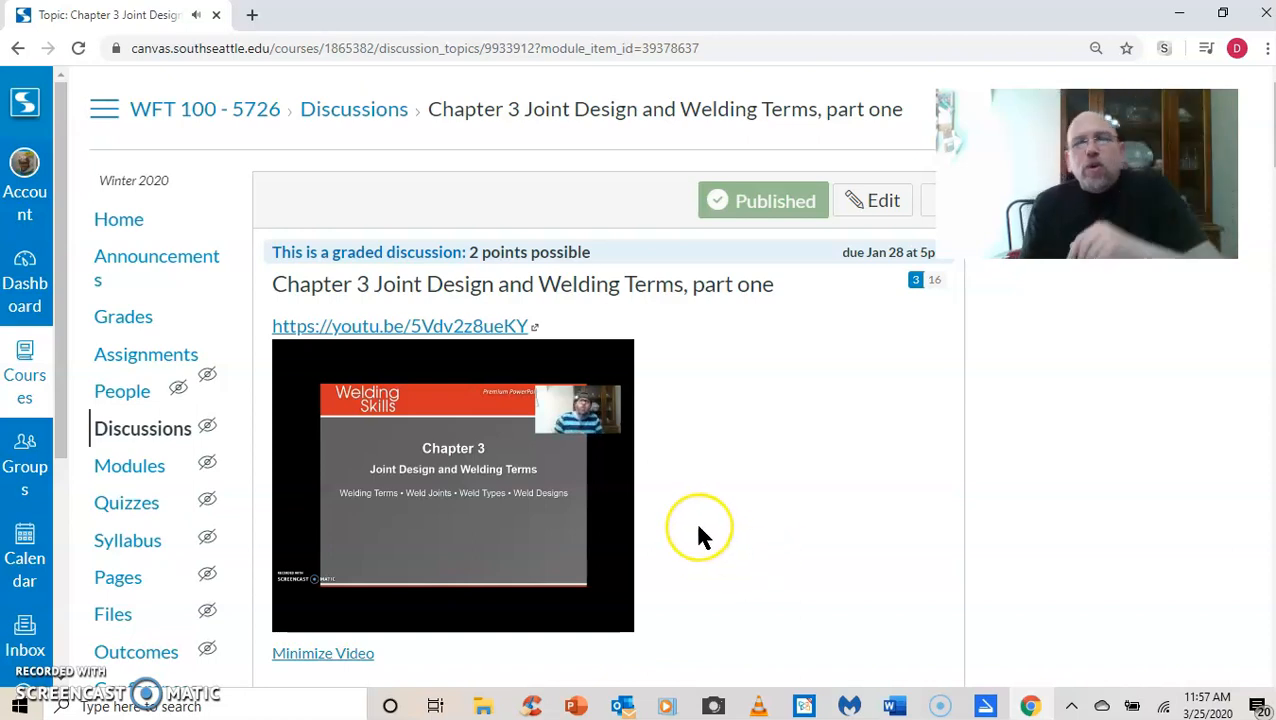
mouse_move(668, 538)
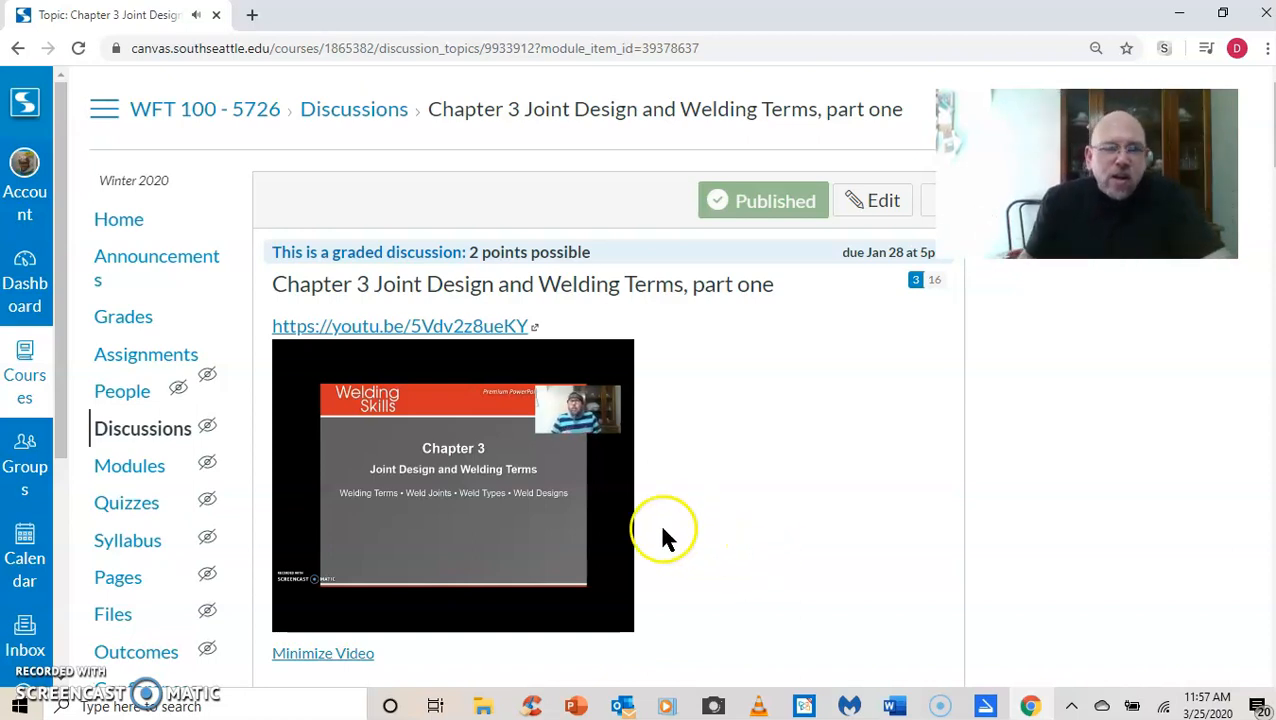
click(453, 485)
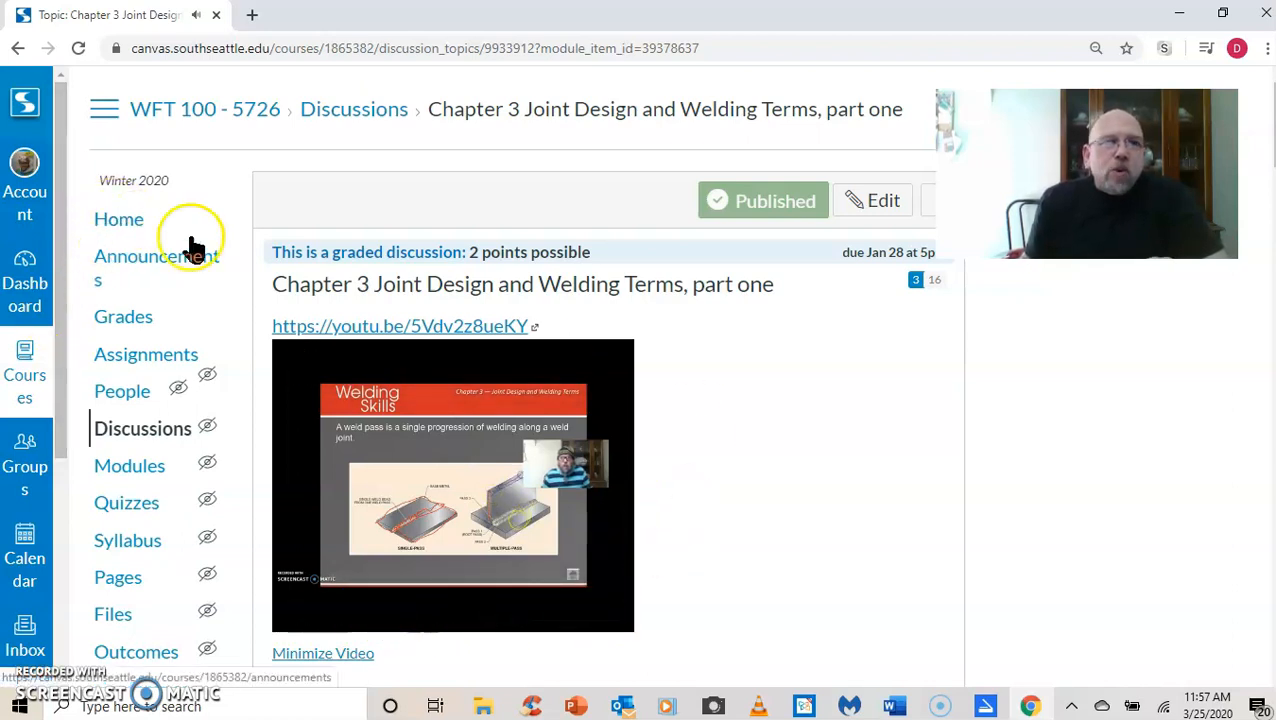
mouse_move(687, 397)
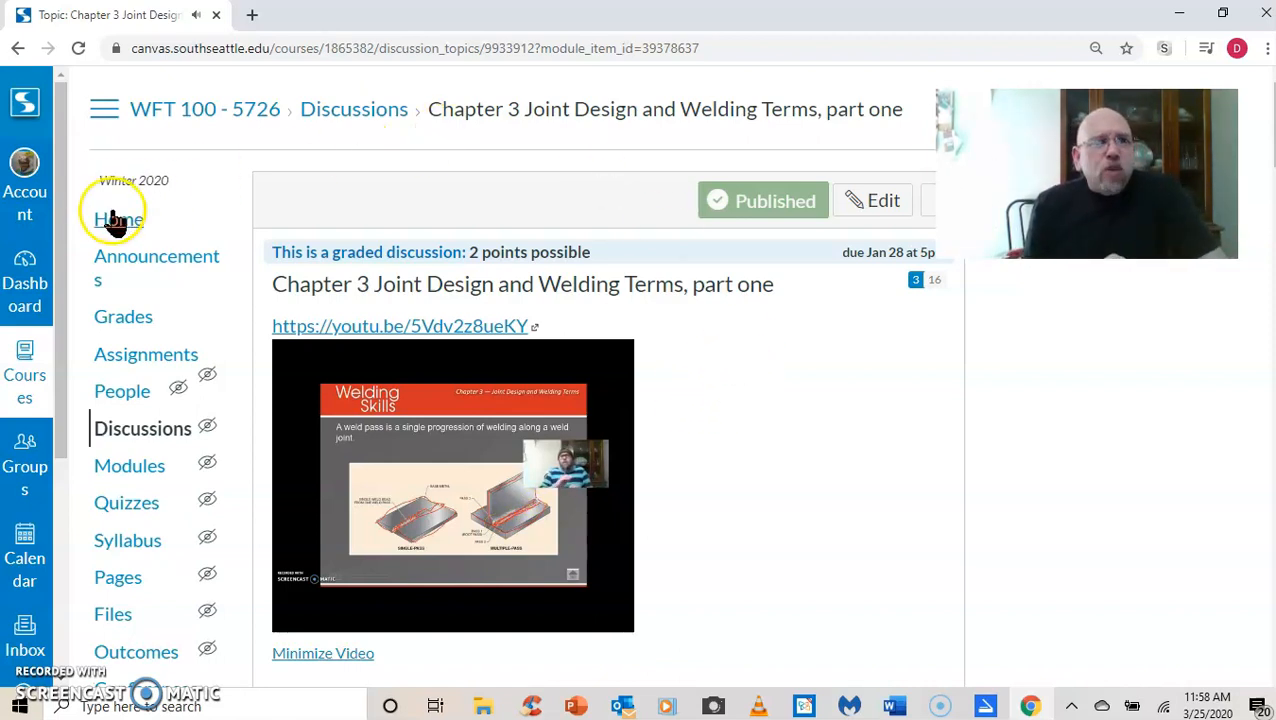
mouse_move(118, 219)
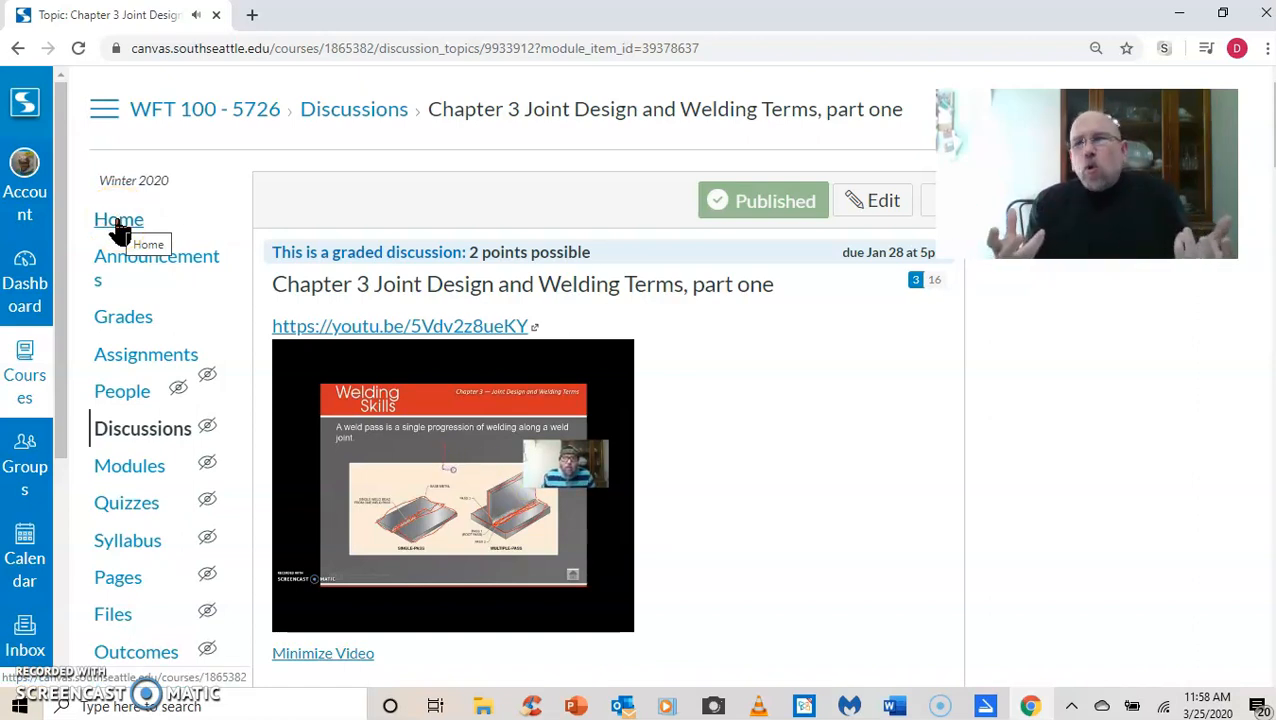
click(118, 219)
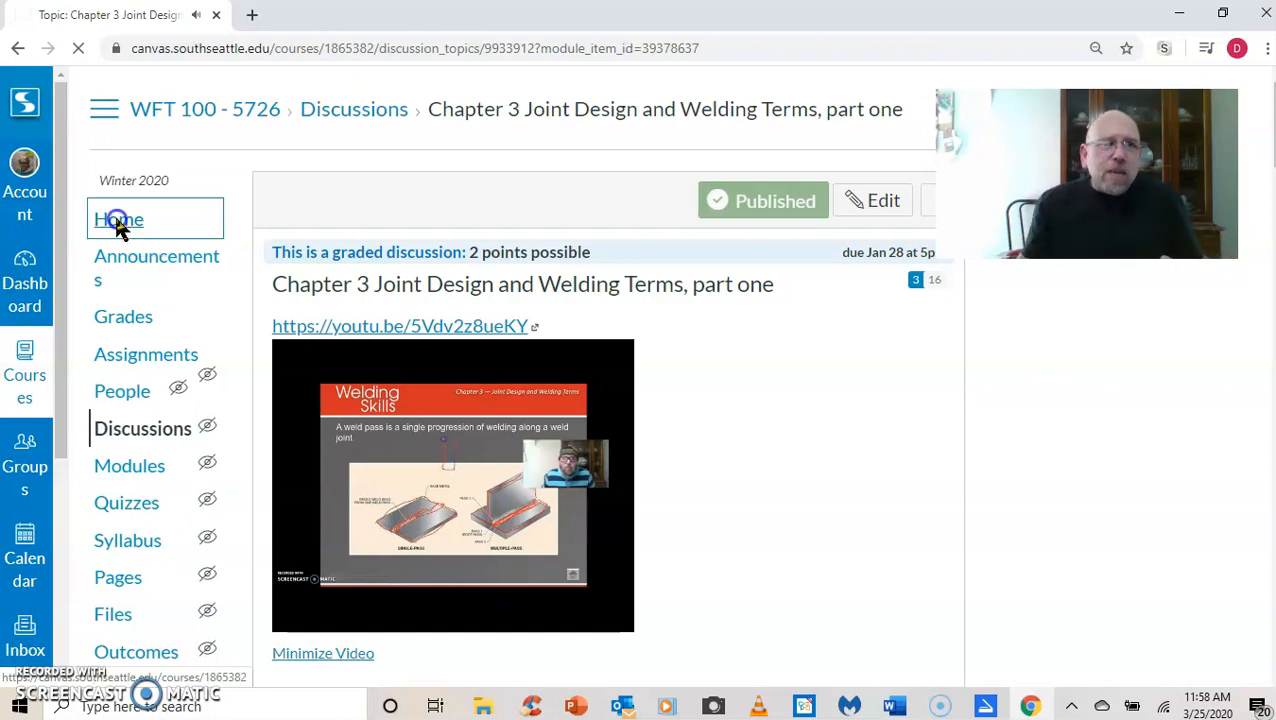
Step: From the home modules, open the 'Ch. 3 homework-study guide' assignment
click(118, 219)
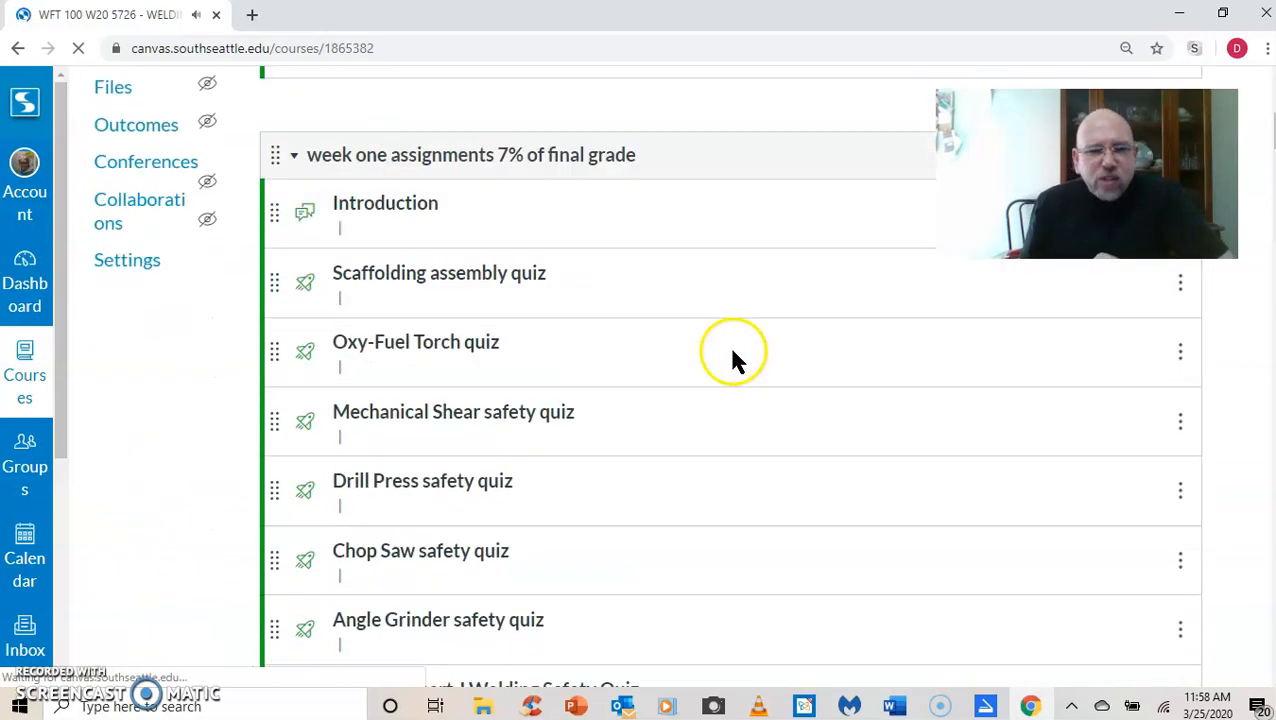
scroll(down, 3)
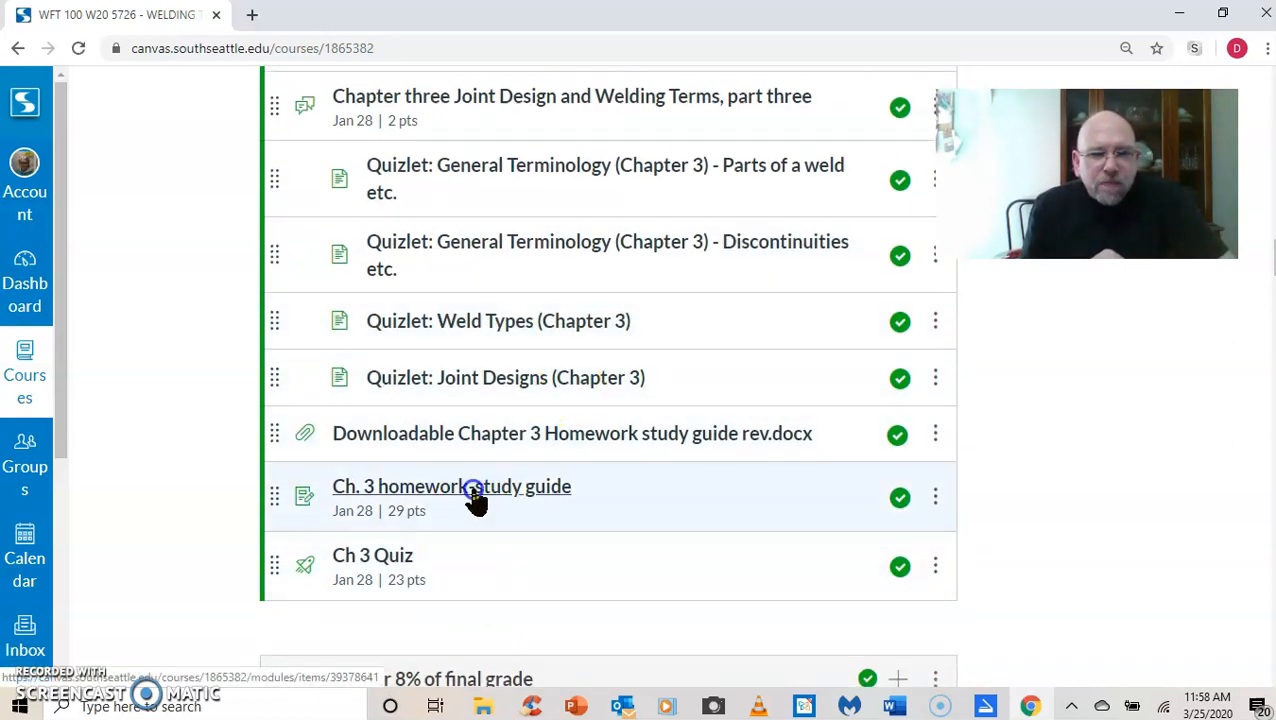
click(451, 486)
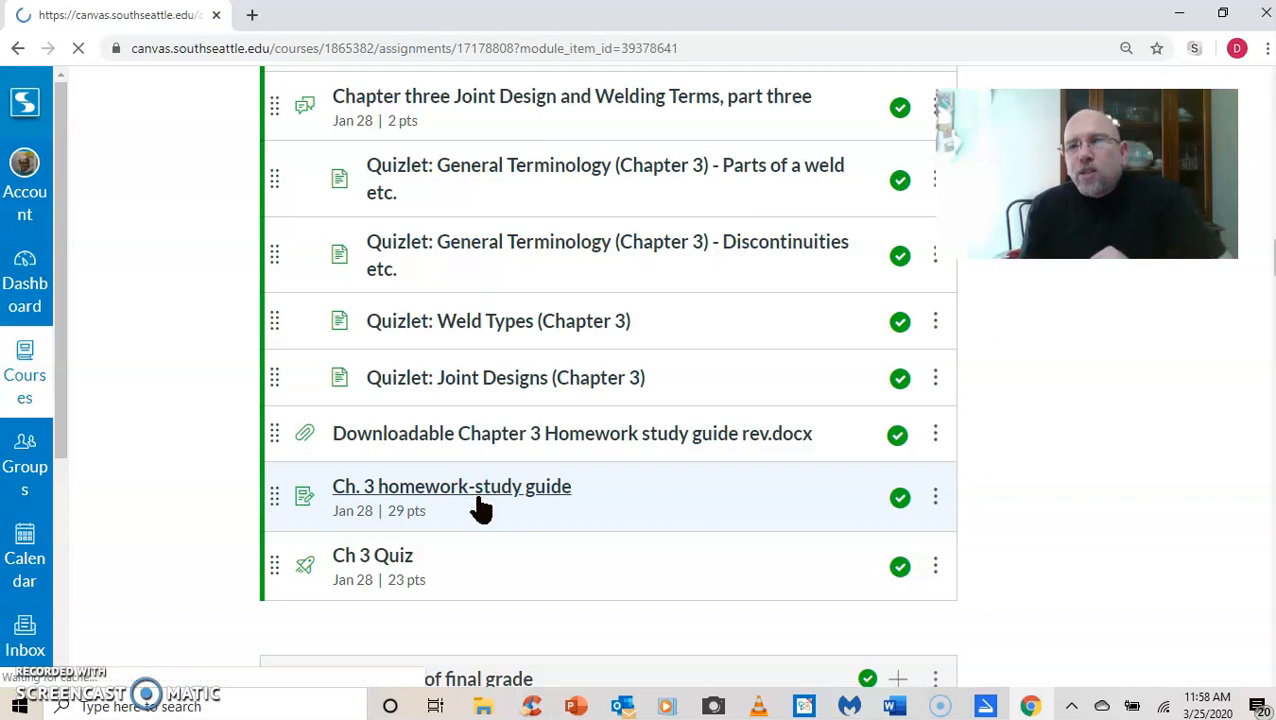
Step: Scroll through the Ch. 3 study guide's numbered chapter questions
click(451, 486)
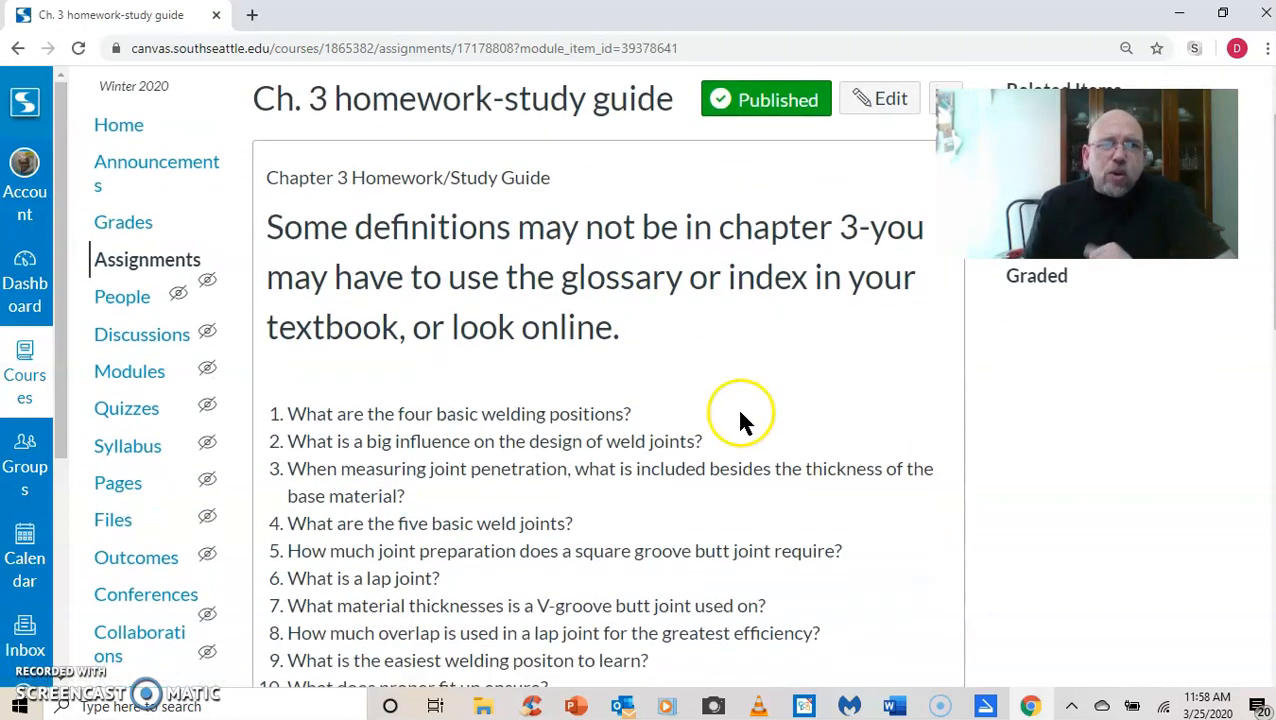
mouse_move(785, 408)
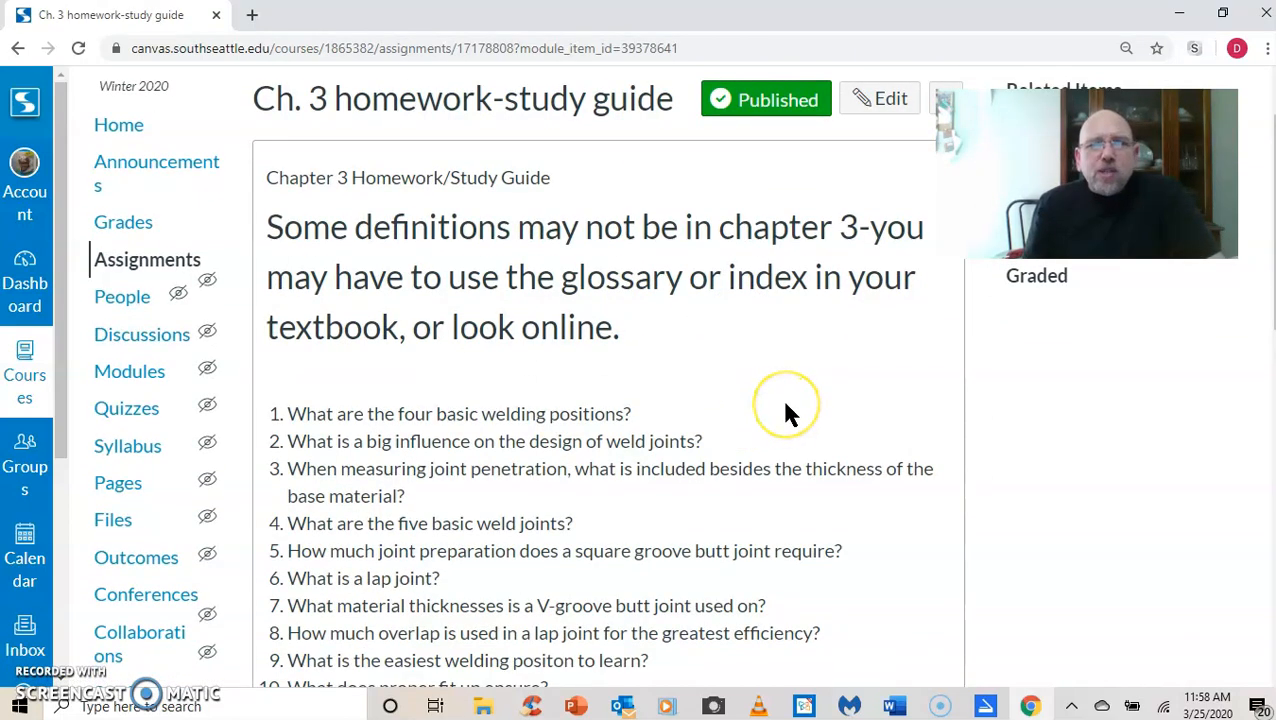
scroll(down, 3)
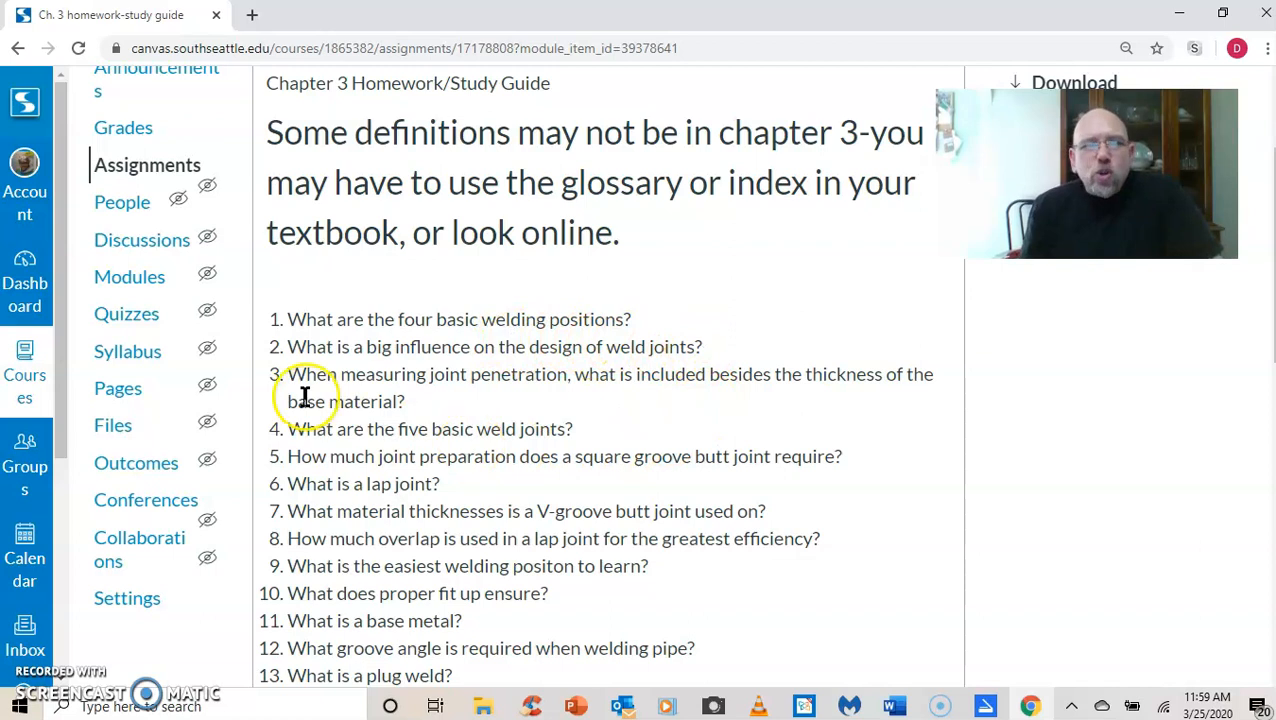
mouse_move(565, 390)
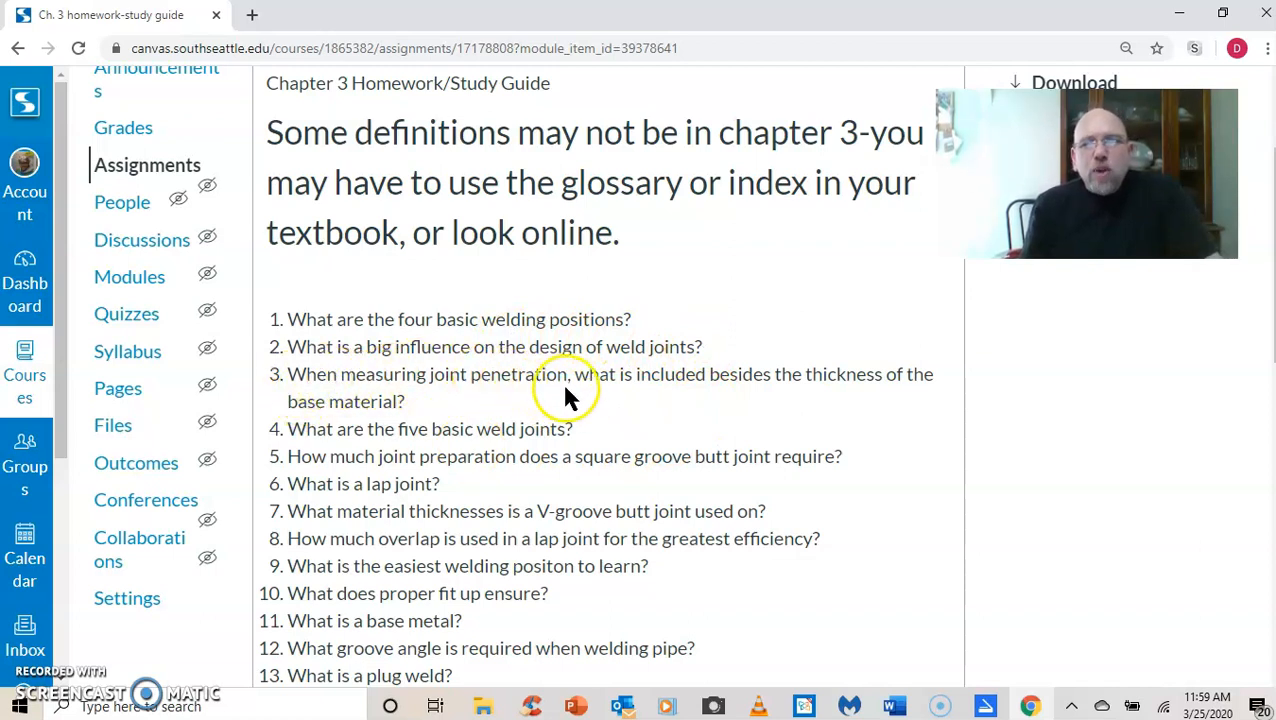
mouse_move(432, 420)
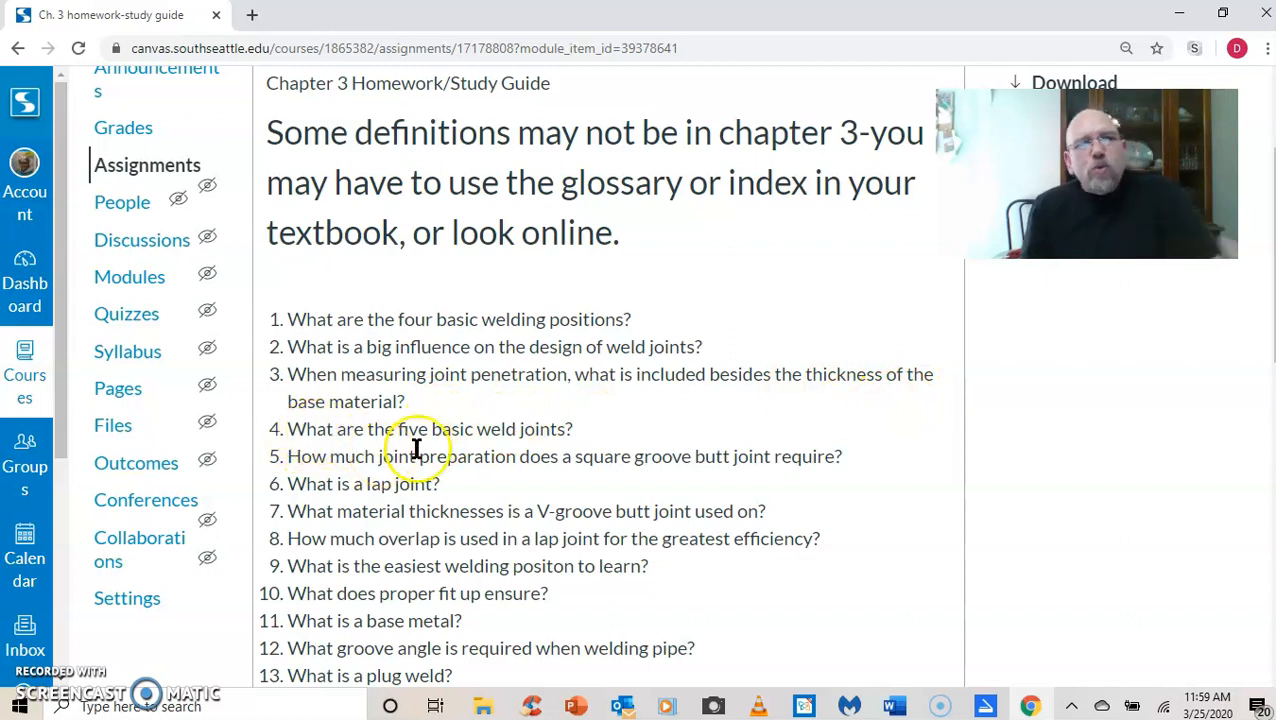
scroll(down, 3)
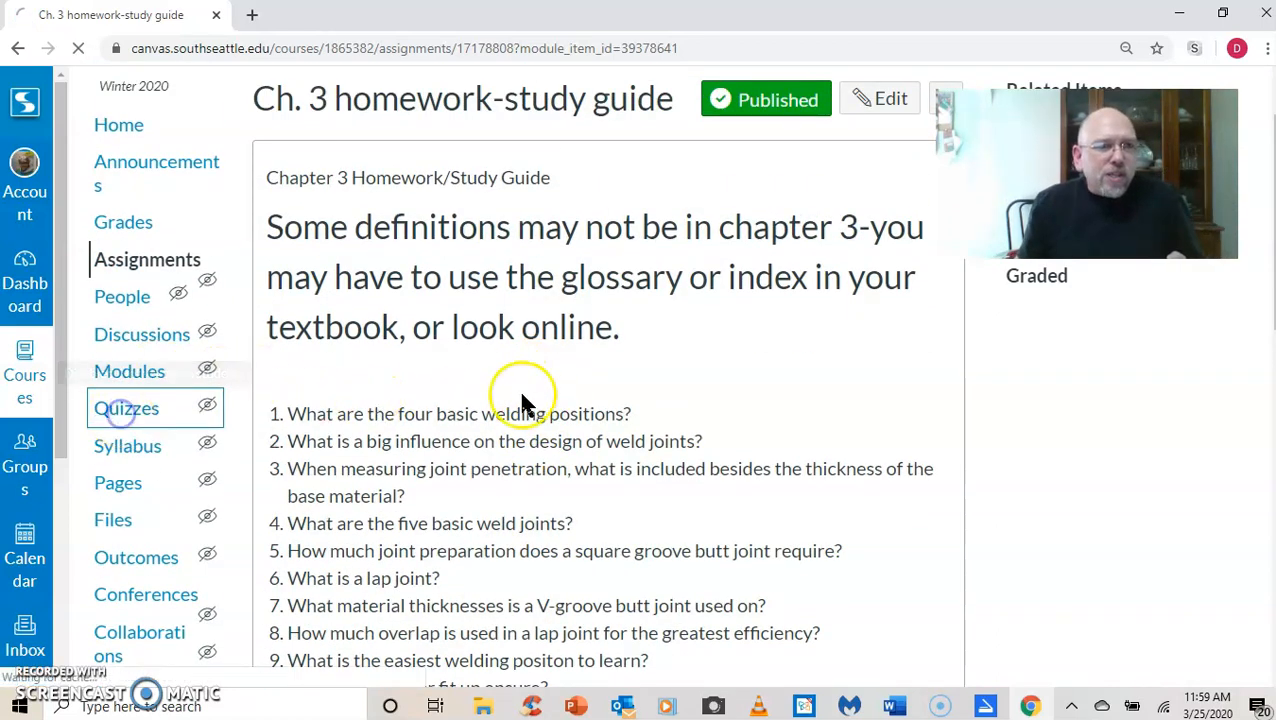
Step: View the WFT 100 Quizzes list, then bring up the tray of all courses
click(126, 407)
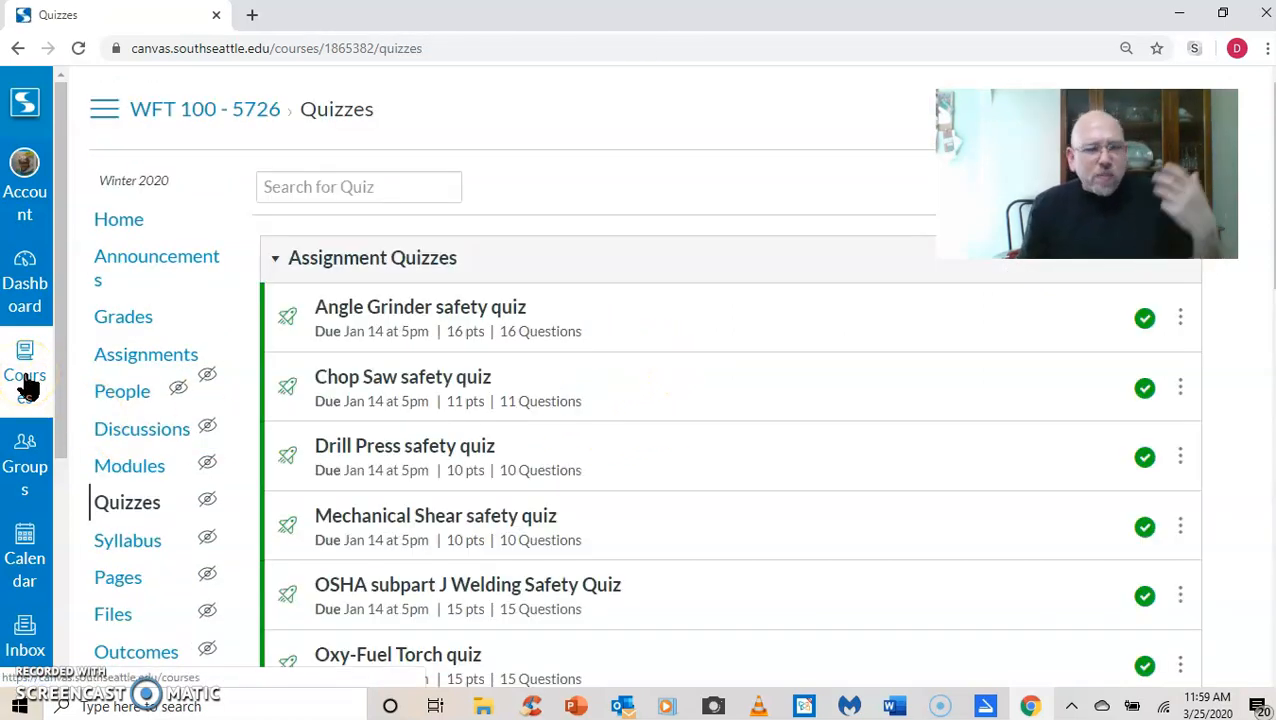
click(24, 375)
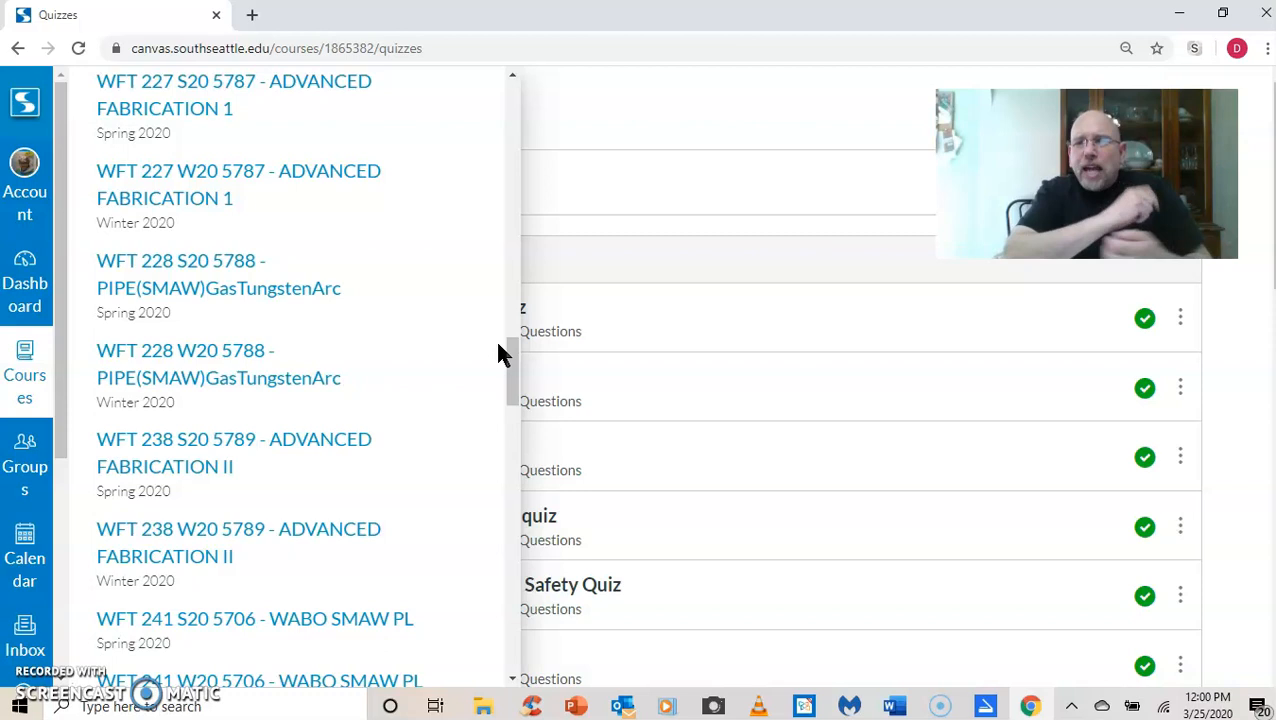
Step: Choose the WFT 124 sample course from the Courses list
scroll(down, 3)
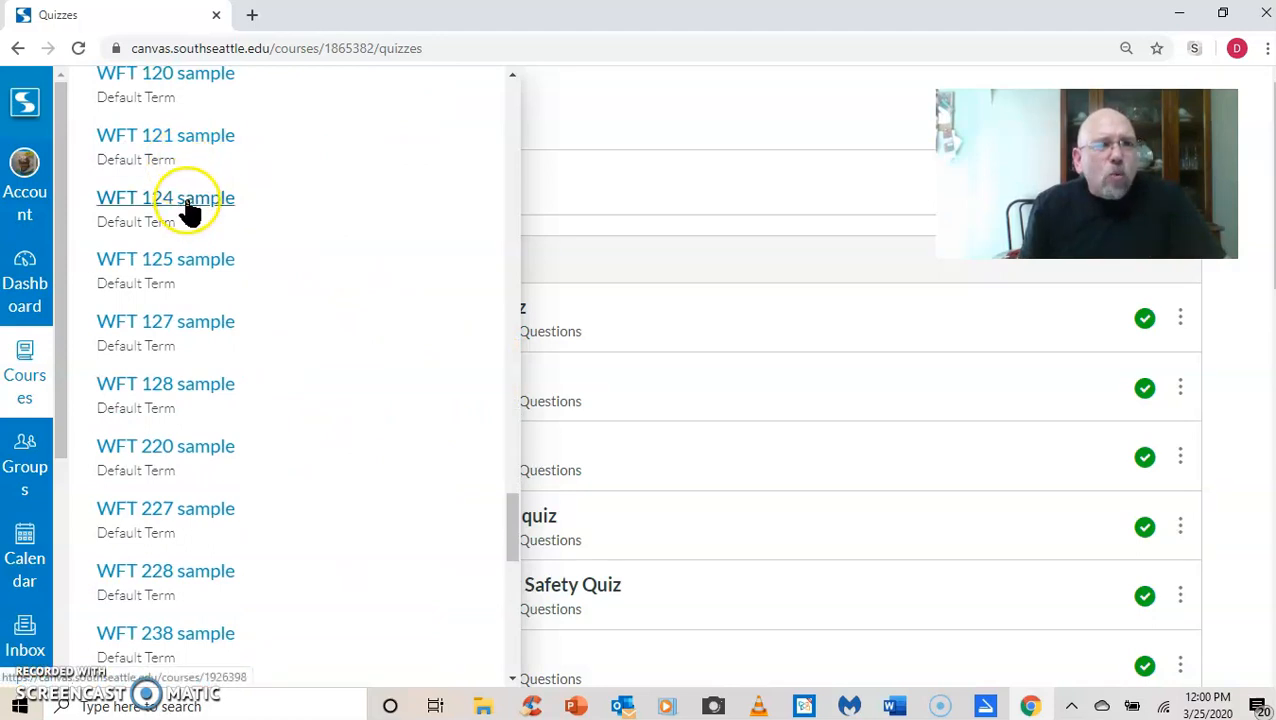
click(165, 197)
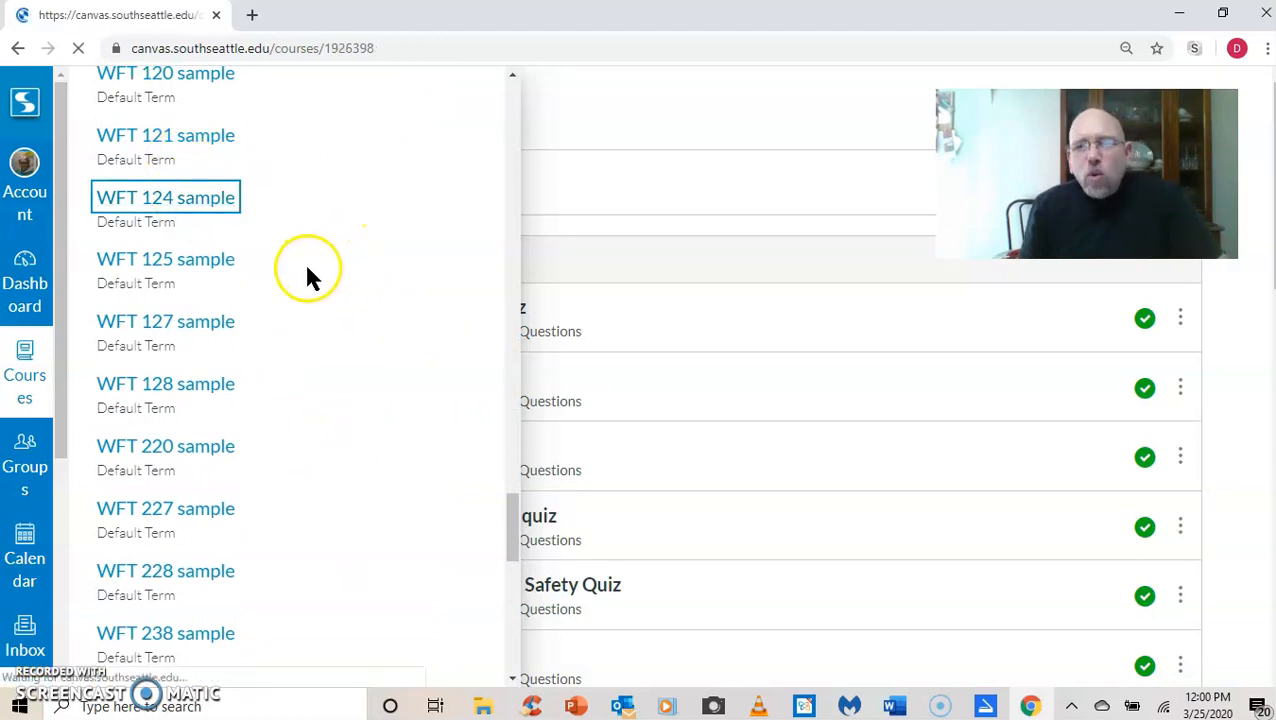
Step: Select the 'Youtube video MIG lap joint' item on the WFT 124 Modules page
click(165, 197)
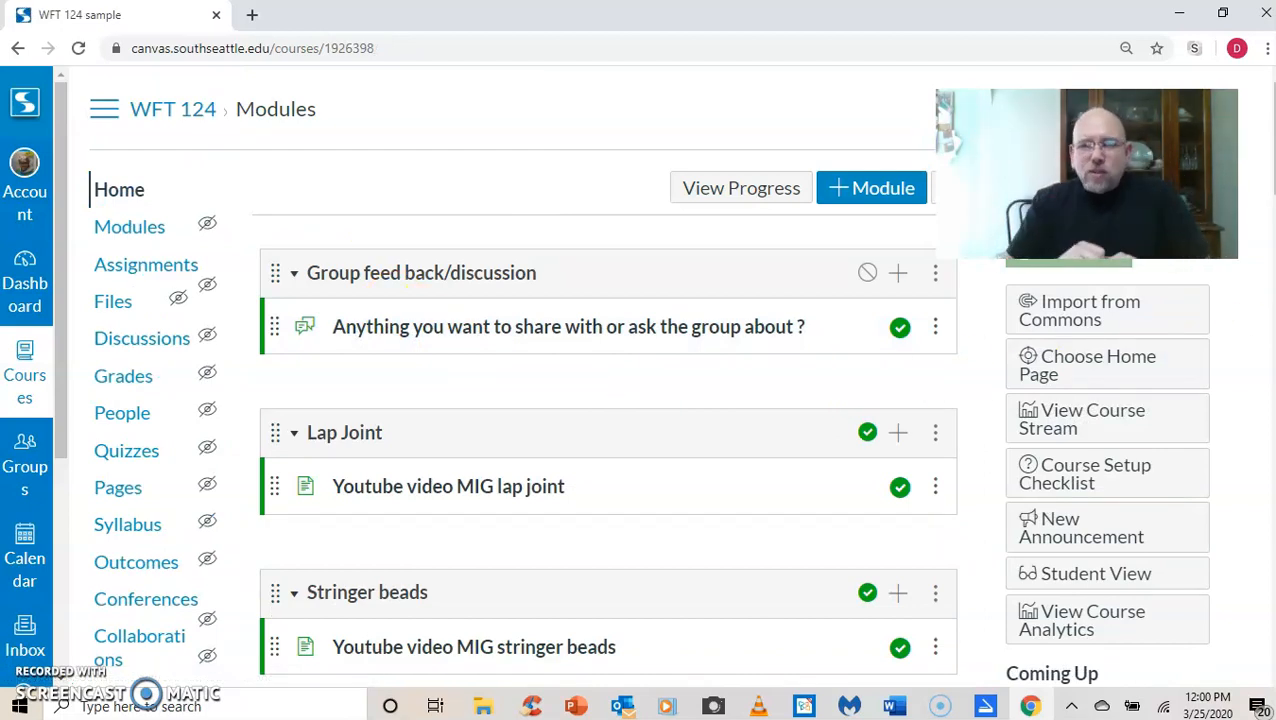
scroll(down, 3)
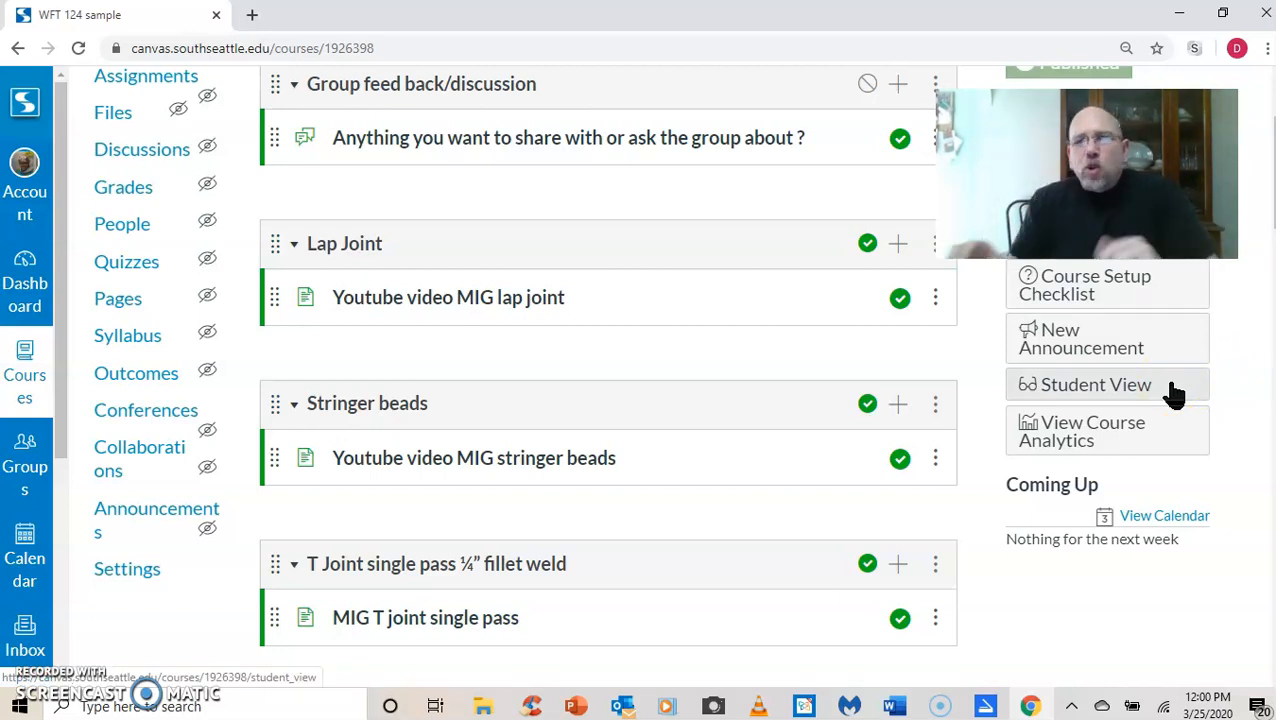
click(447, 297)
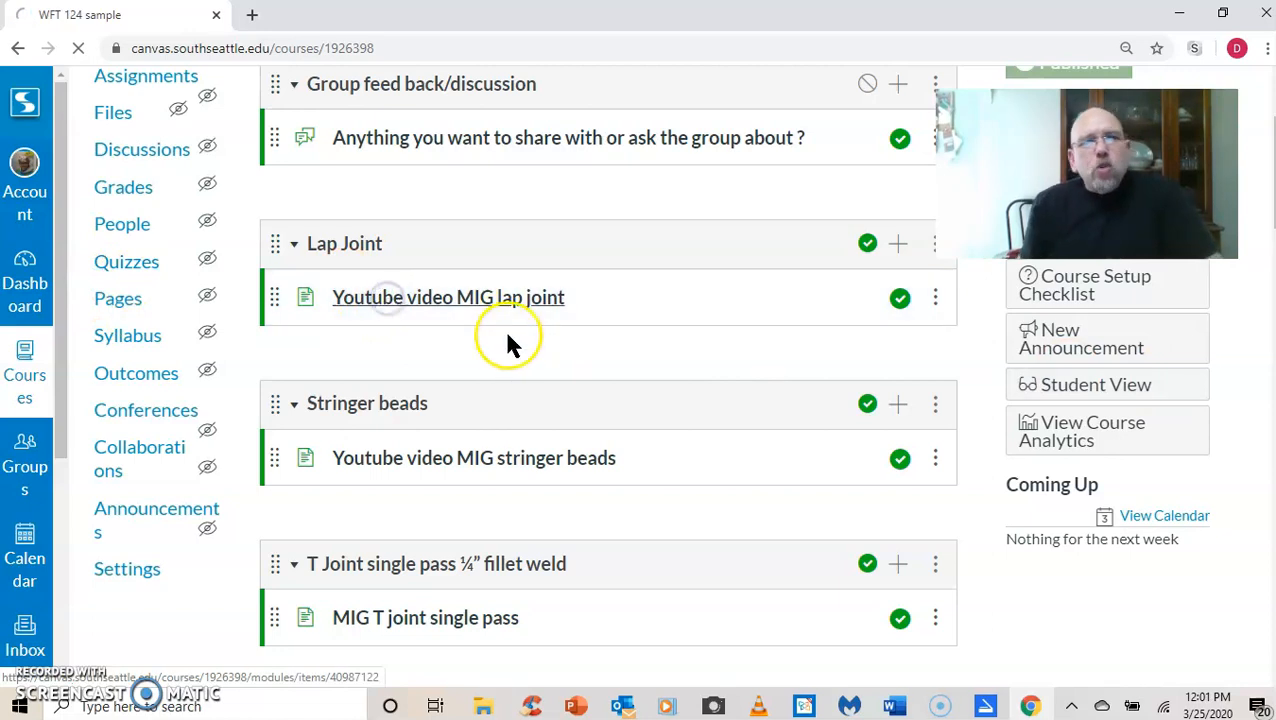
Step: Expand the embedded YouTube lap joint welding video and let it play to the end
click(447, 297)
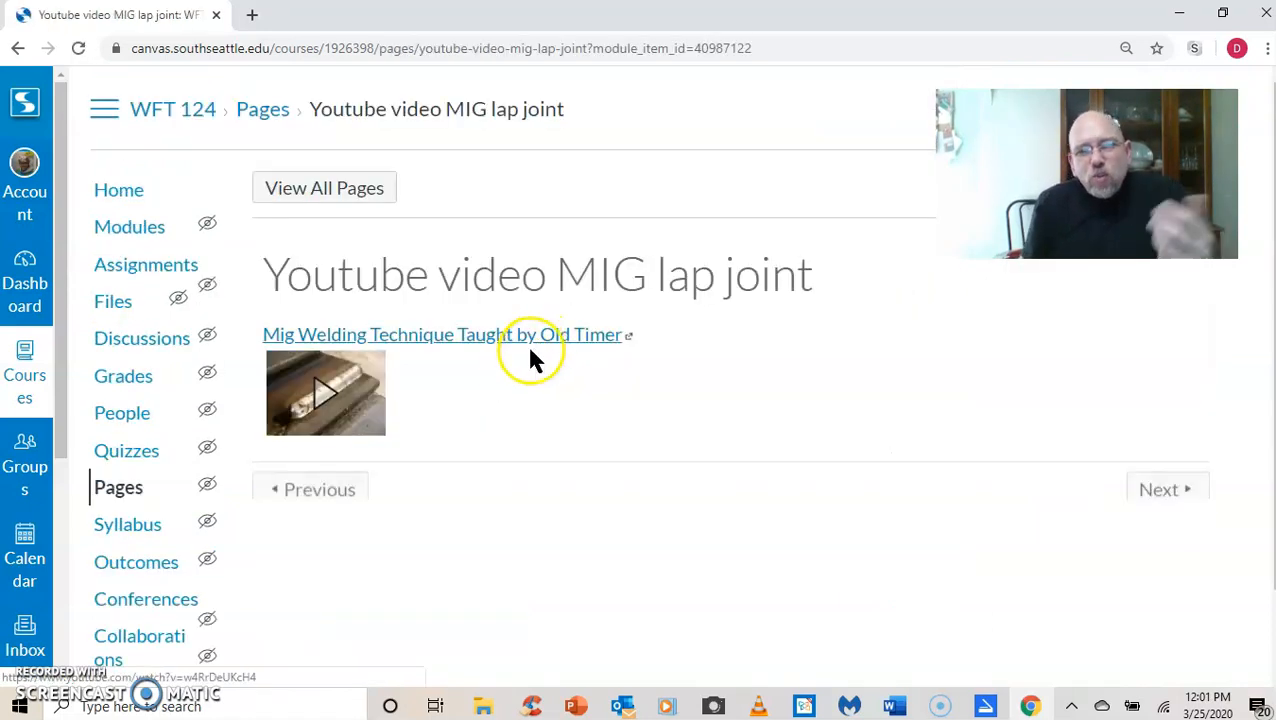
click(325, 393)
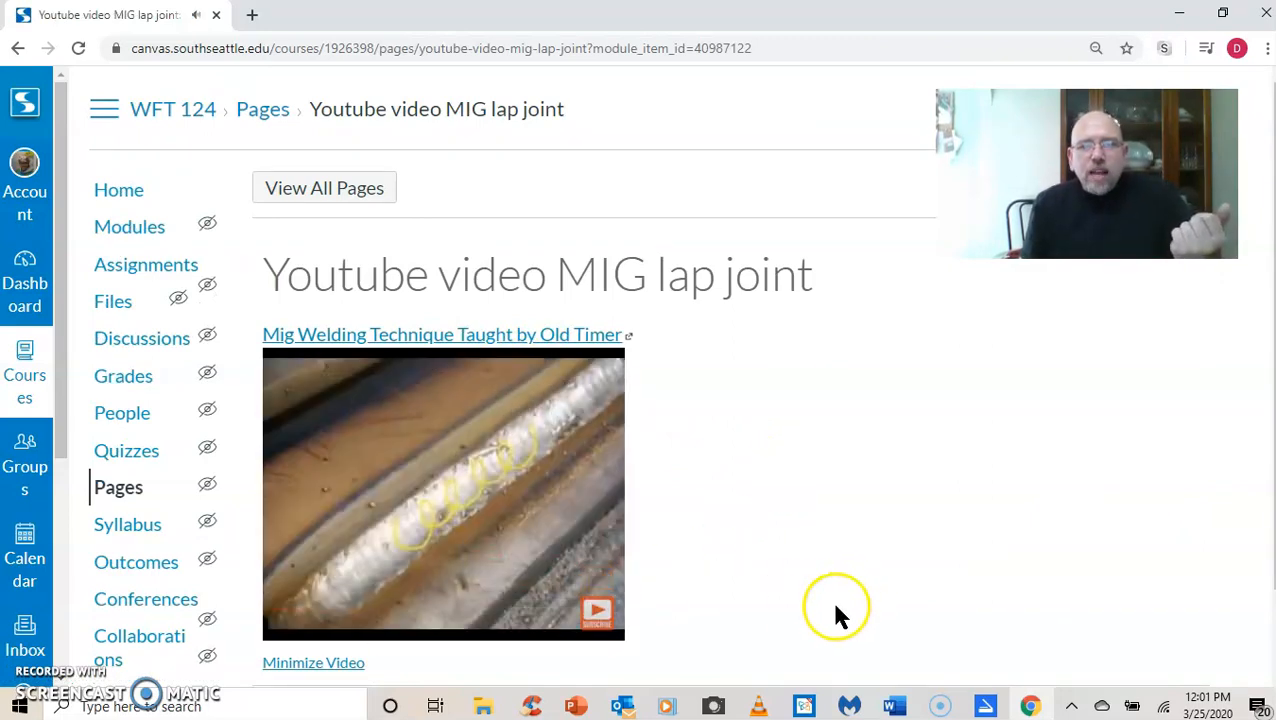
mouse_move(823, 580)
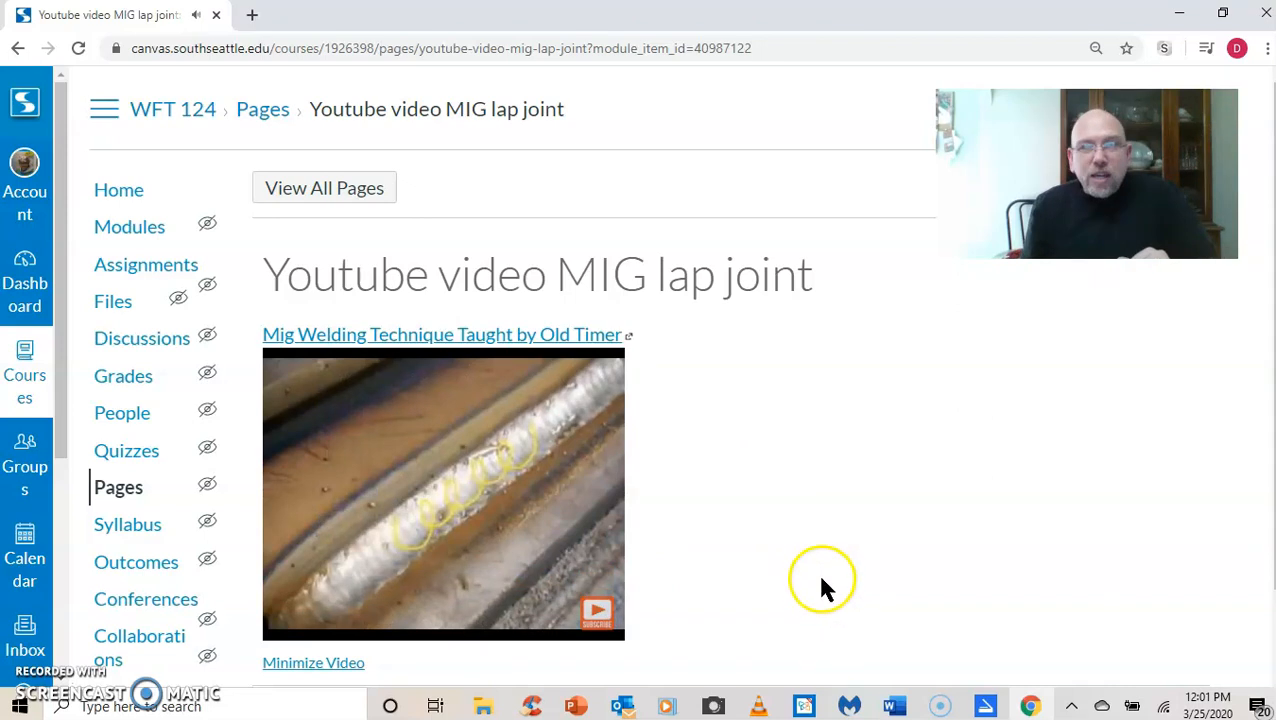
scroll(down, 3)
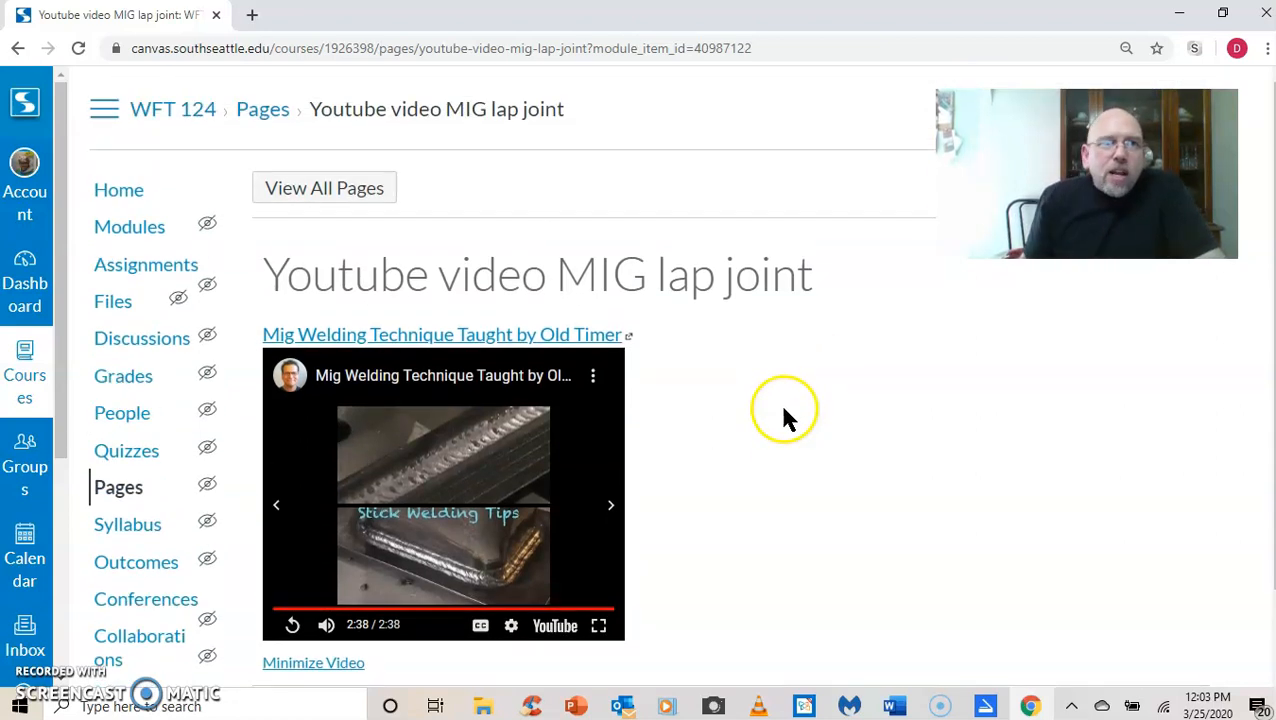
mouse_move(405, 230)
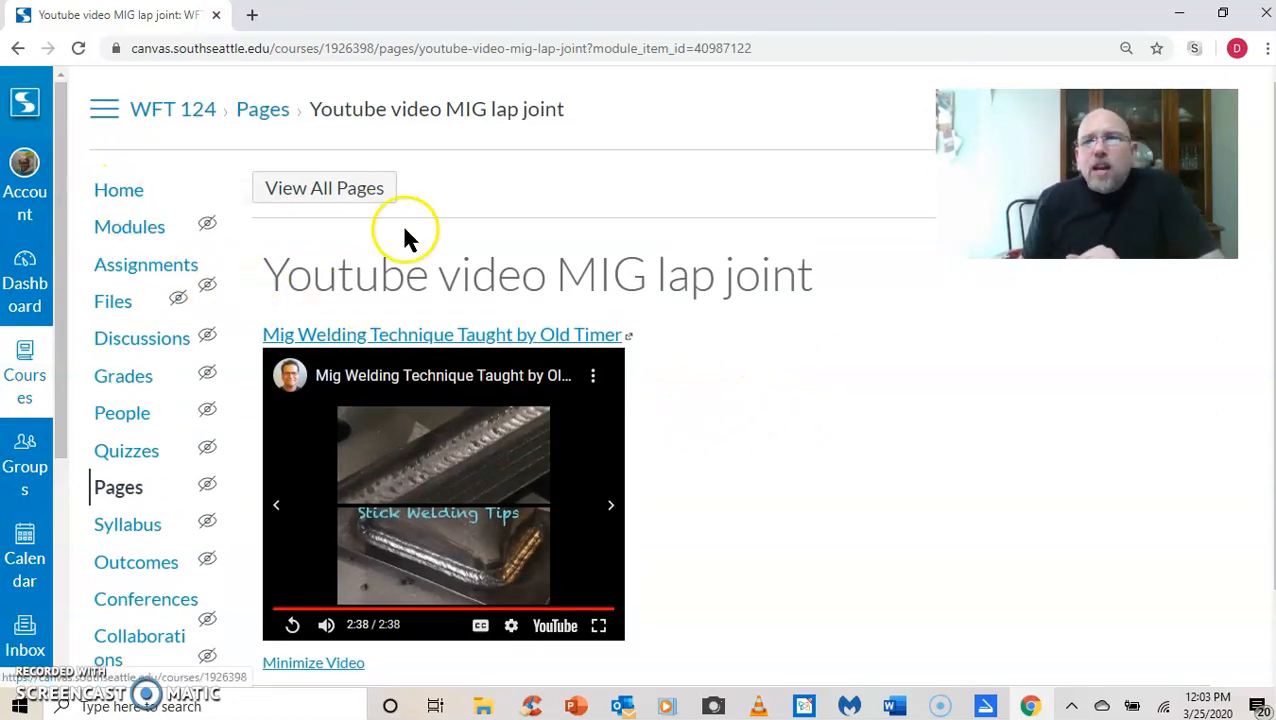